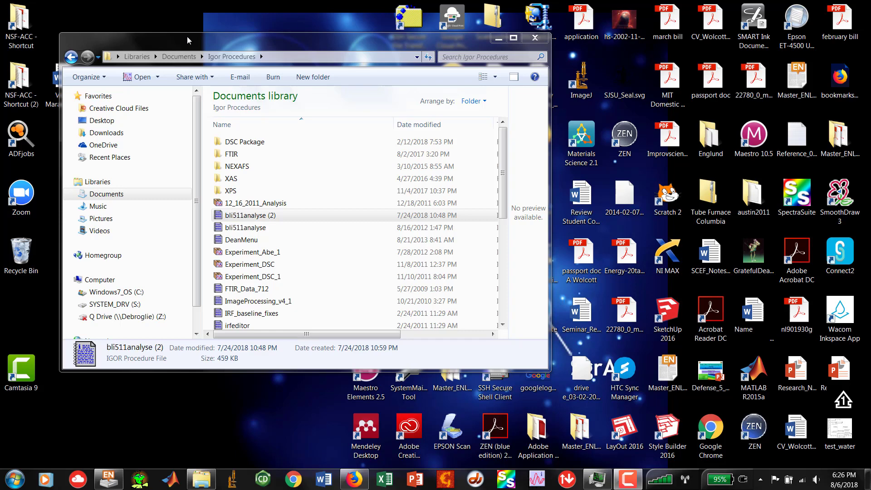
Launch Igor Pro next to the open Igor Procedures folder in Explorer
{"action": "left_click", "coordinate": [495, 430]}
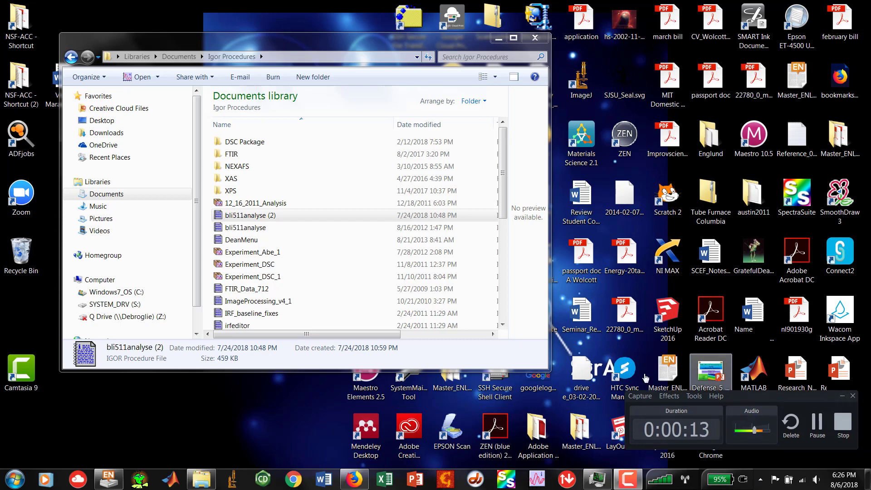
{"action": "left_click", "coordinate": [534, 478]}
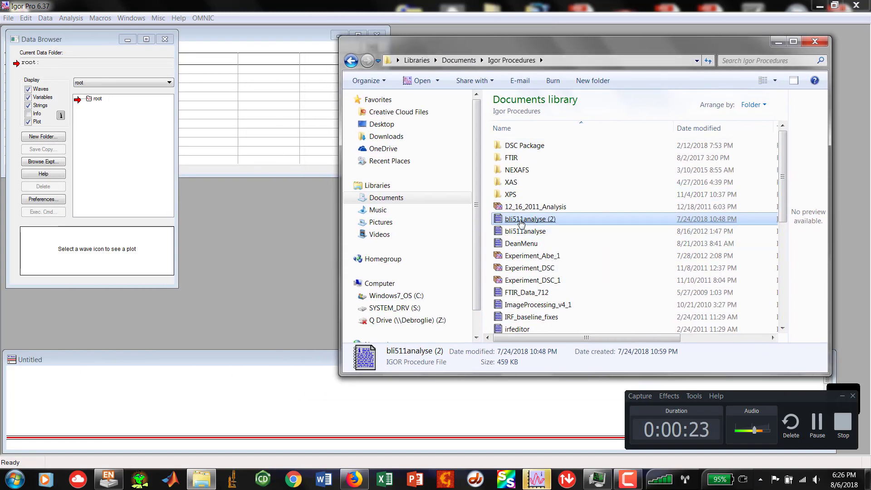
{"action": "mouse_move", "coordinate": [521, 222]}
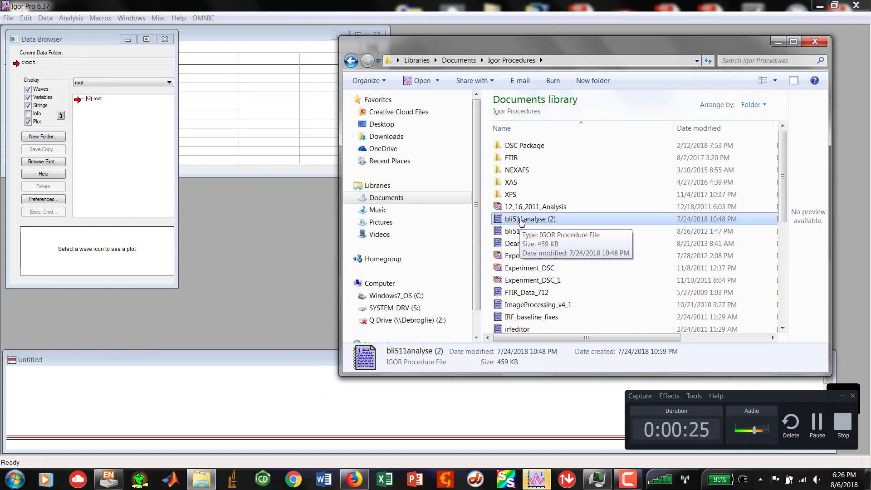
Open bli511analyse (2).ipf and run the bli511analyse_init and bli511analyse_set_bl82 macros
{"action": "double_click", "coordinate": [530, 219]}
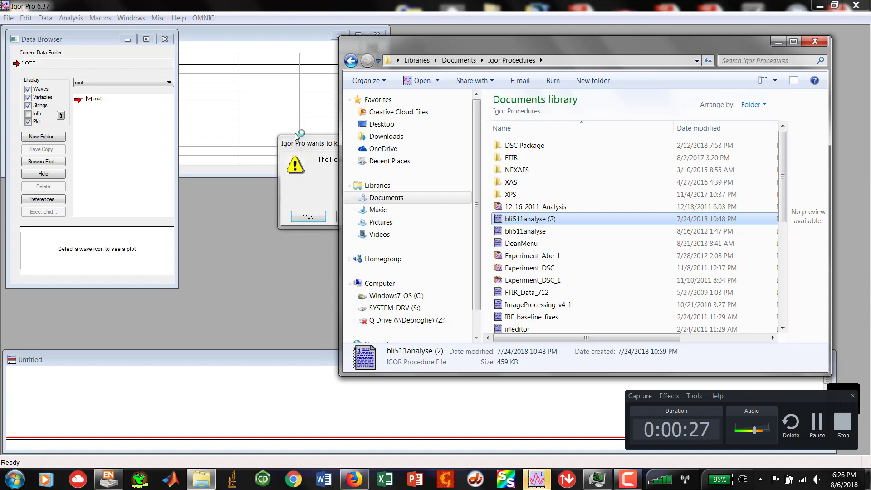
{"action": "left_click", "coordinate": [308, 216]}
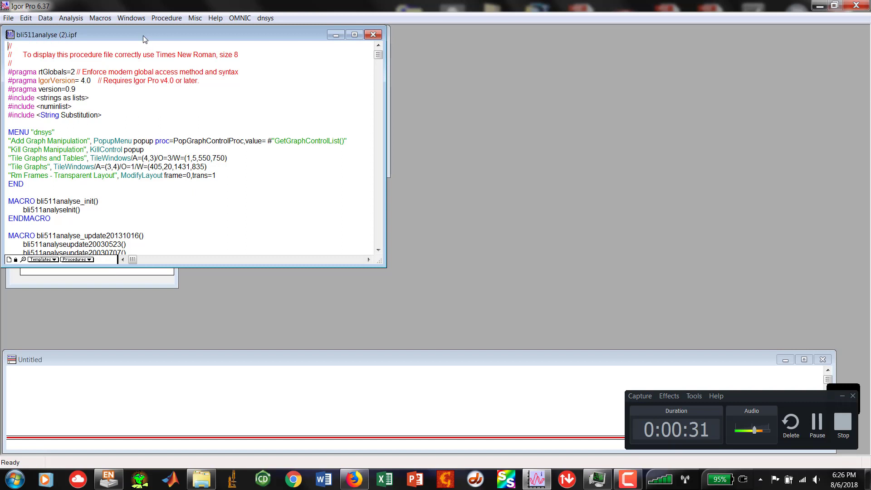
{"action": "left_click", "coordinate": [102, 17]}
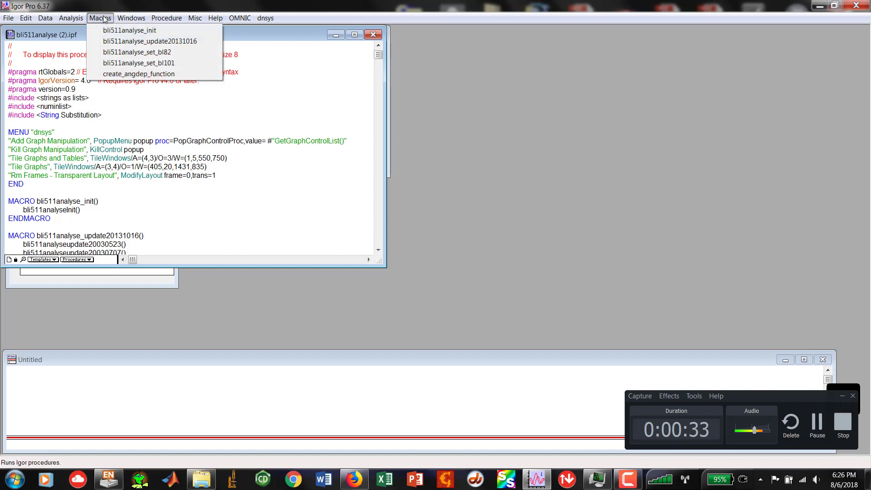
{"action": "left_click", "coordinate": [138, 30]}
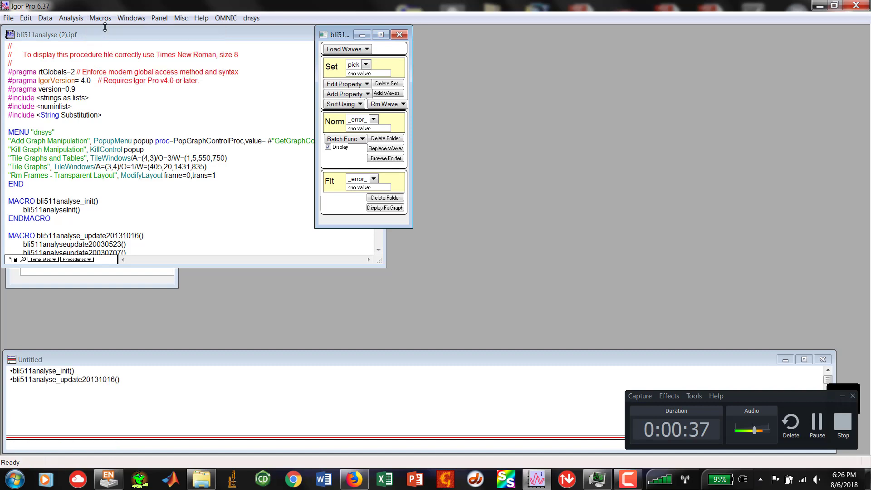
{"action": "left_click", "coordinate": [99, 18]}
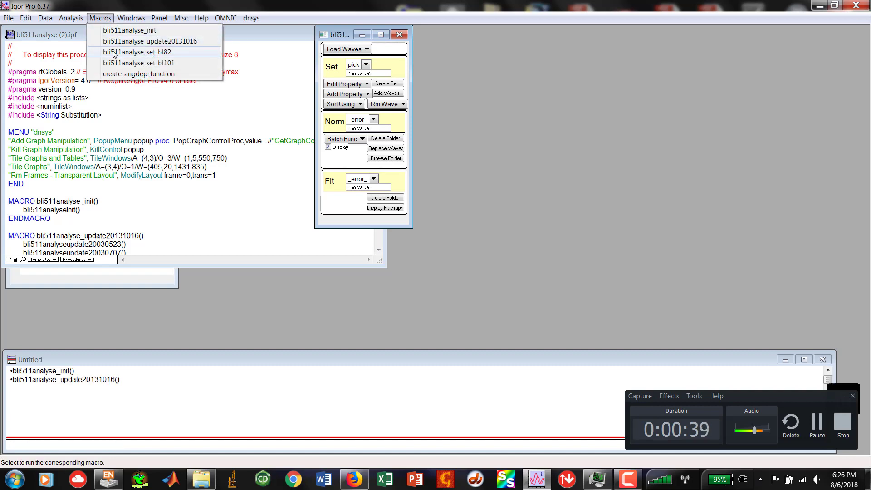
{"action": "left_click", "coordinate": [136, 51]}
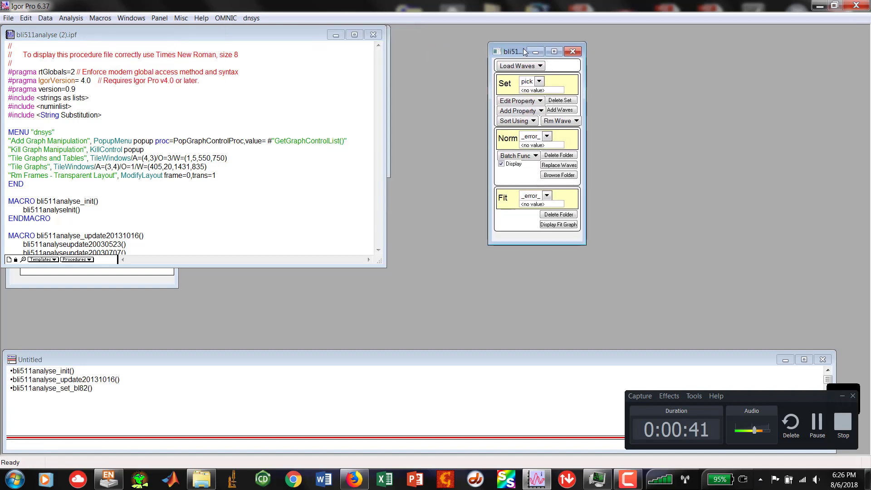
Start Load SPECDAT scan and browse to Research/NEXAFS/Data/20160324/spec_export as the data folder
{"action": "left_click", "coordinate": [532, 65]}
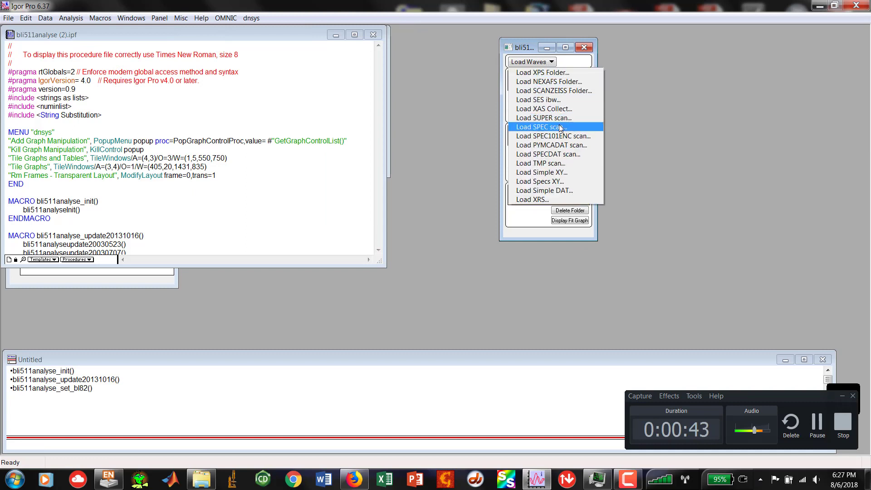
{"action": "mouse_move", "coordinate": [553, 156]}
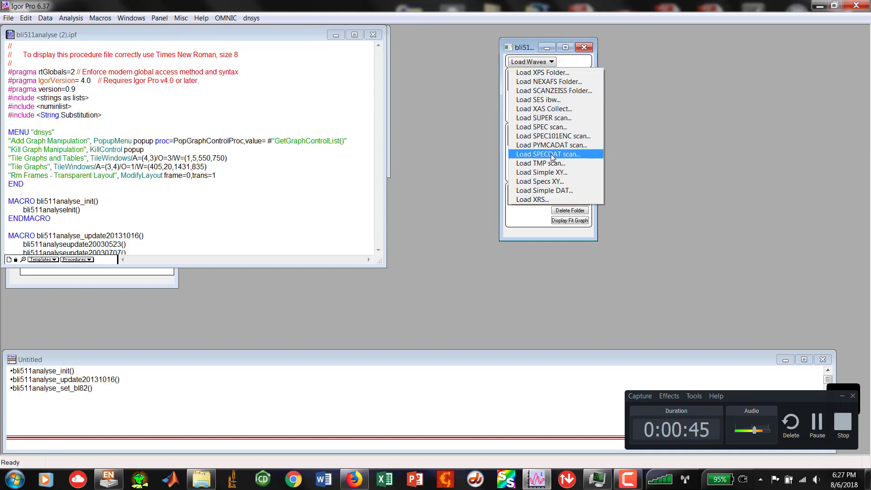
{"action": "left_click", "coordinate": [552, 153]}
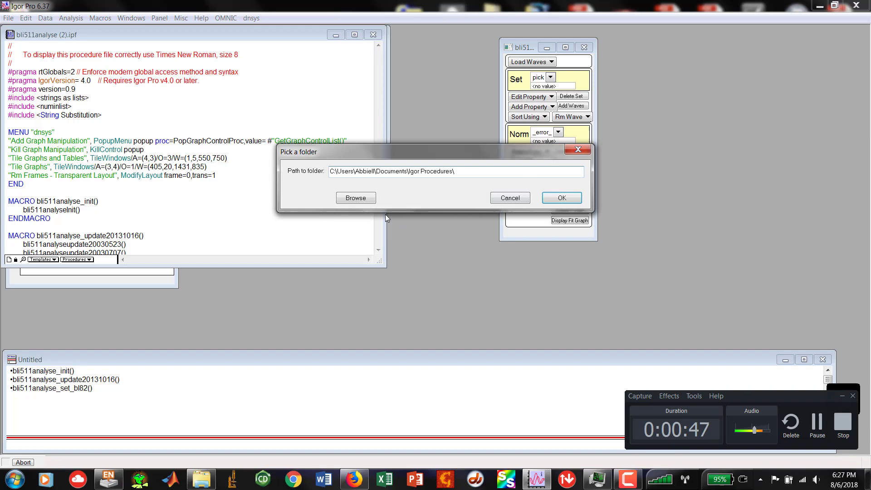
{"action": "left_click", "coordinate": [355, 198]}
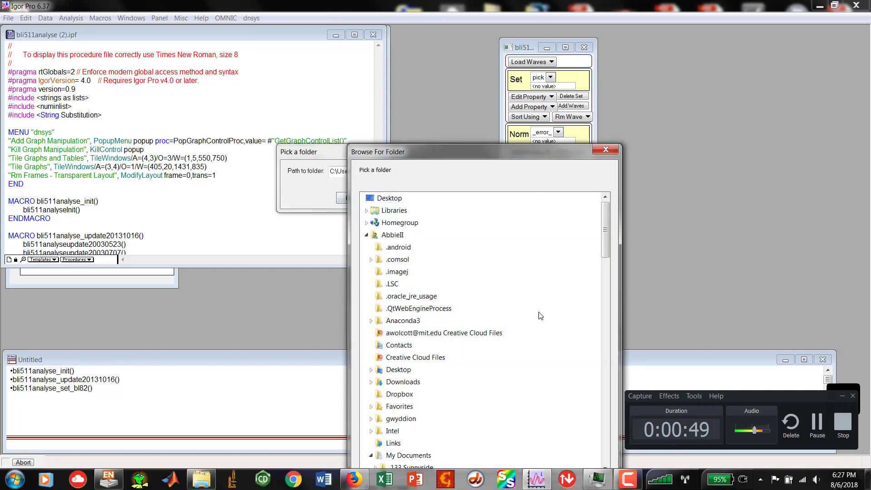
{"action": "scroll", "scroll_direction": "down", "scroll_amount": 3}
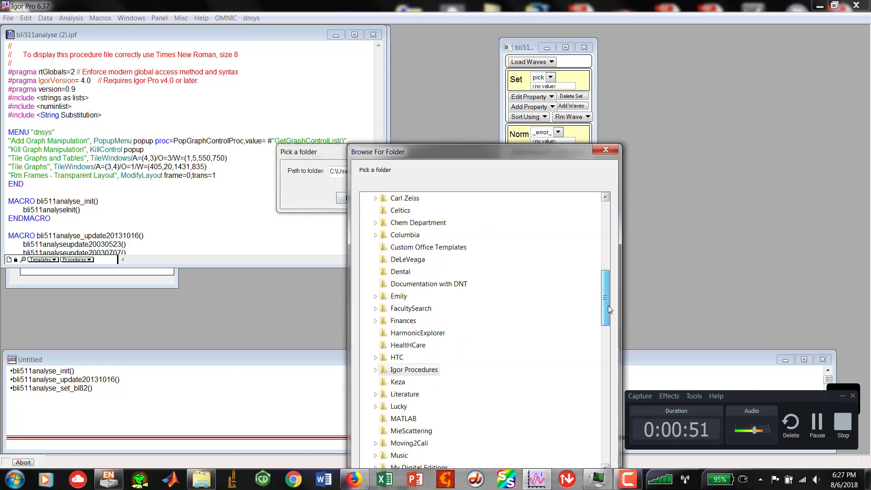
{"action": "left_click_drag", "start_coordinate": [605, 300], "coordinate": [605, 367]}
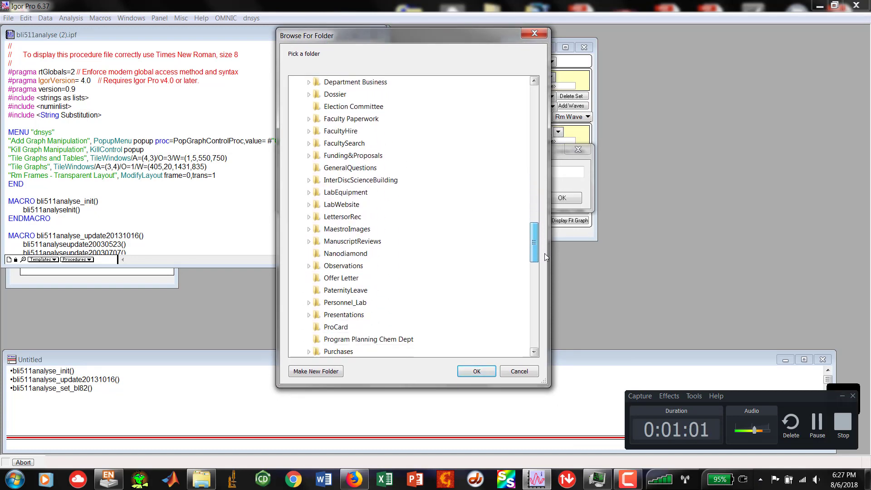
{"action": "scroll", "scroll_direction": "down", "scroll_amount": 3}
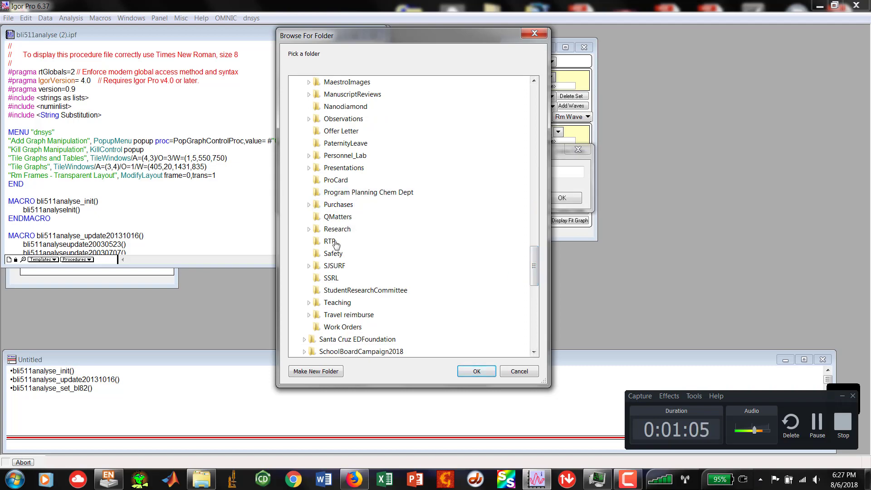
{"action": "left_click", "coordinate": [309, 229]}
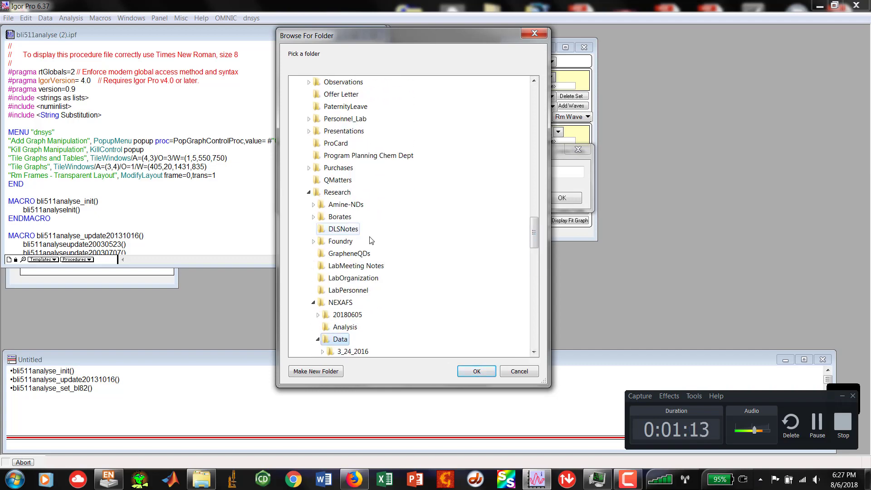
{"action": "scroll", "scroll_direction": "down", "scroll_amount": 3}
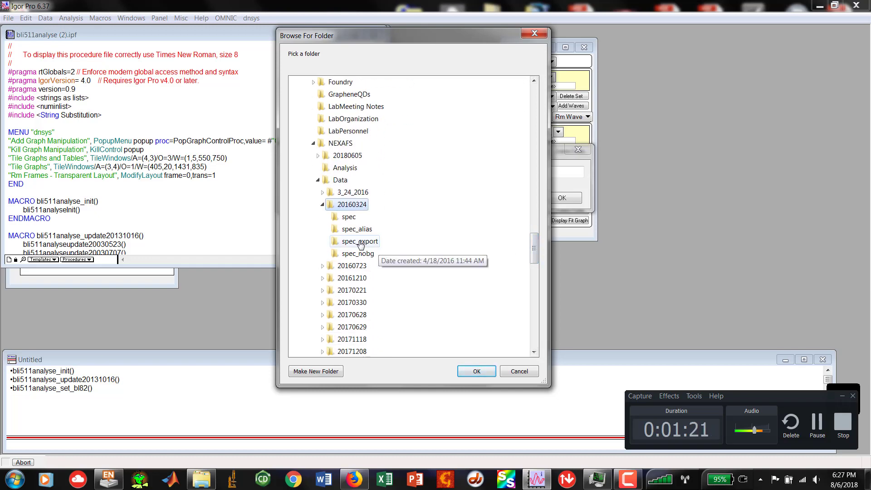
{"action": "left_click", "coordinate": [359, 241]}
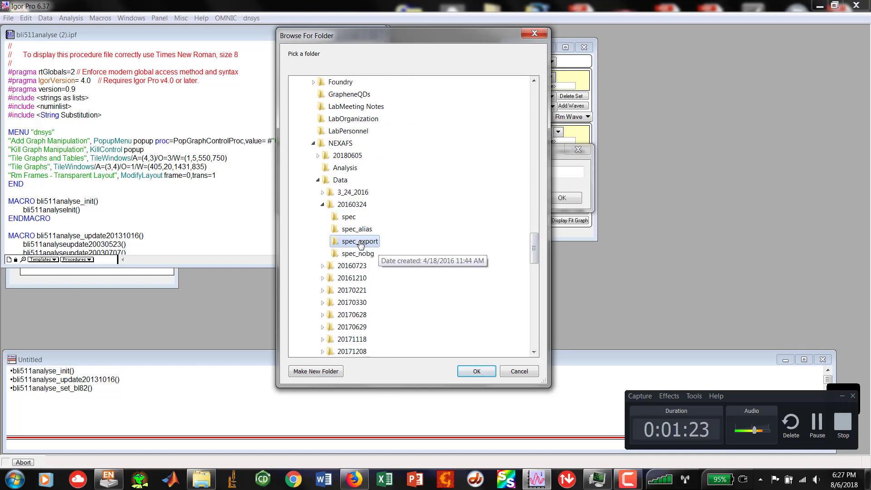
{"action": "left_click", "coordinate": [477, 371]}
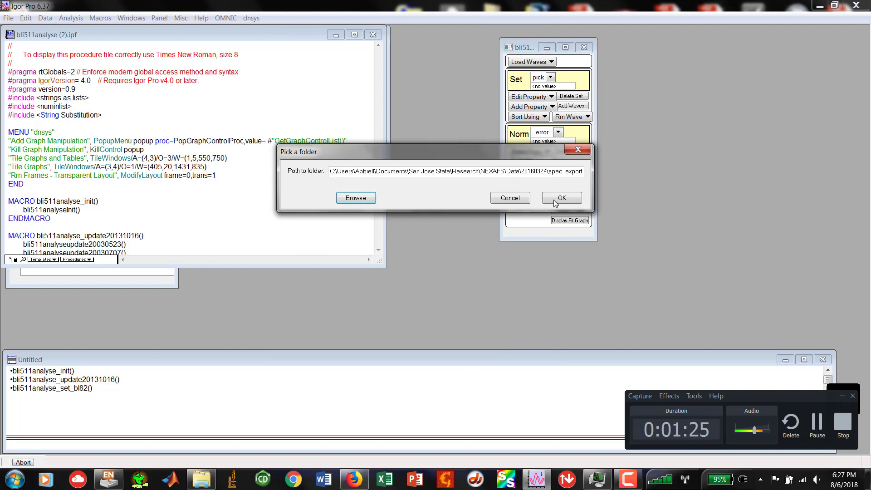
Load the scans, then delete the loose loaded waves, keeping subfolders like ee, tey and i0
{"action": "left_click", "coordinate": [561, 198]}
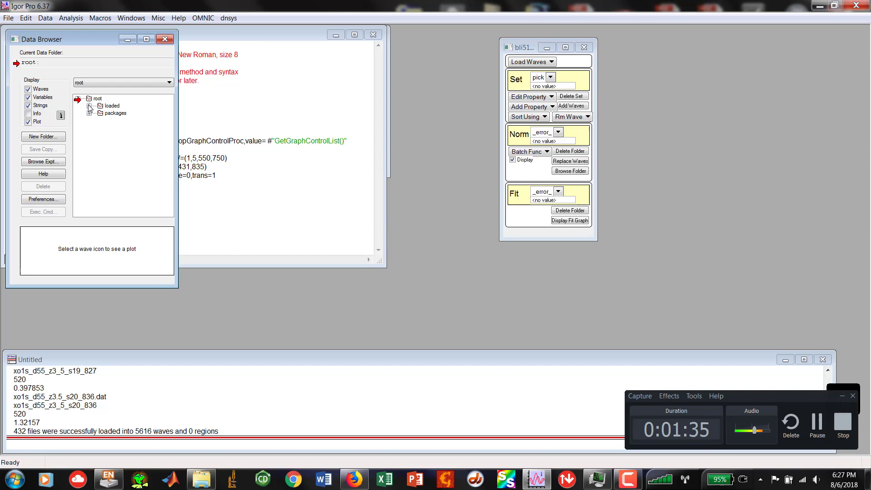
{"action": "left_click", "coordinate": [94, 106]}
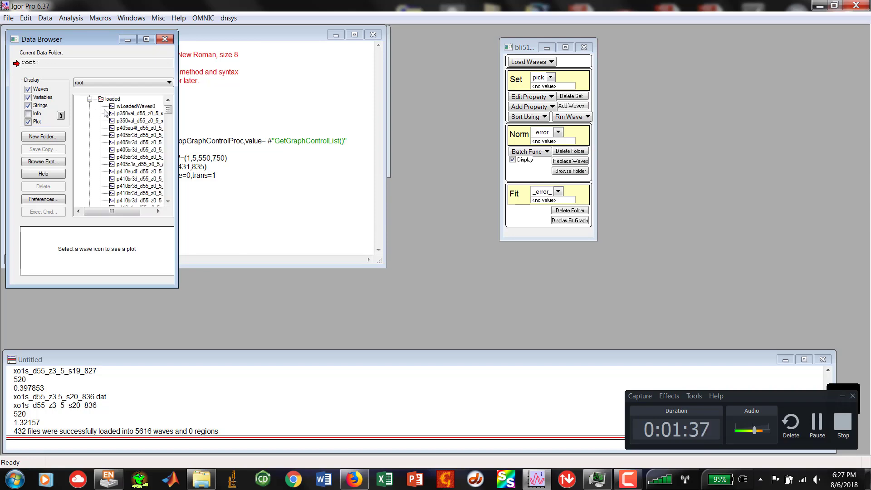
{"action": "left_click", "coordinate": [135, 106]}
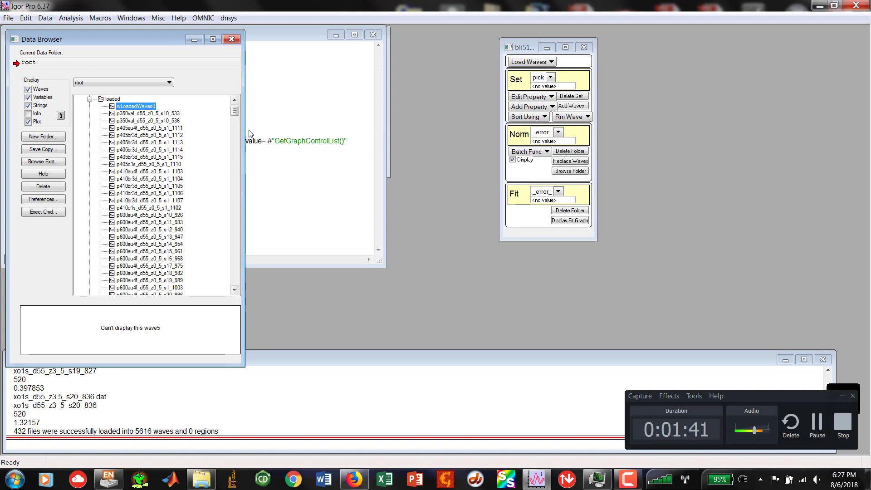
{"action": "left_click_drag", "start_coordinate": [234, 111], "coordinate": [235, 186]}
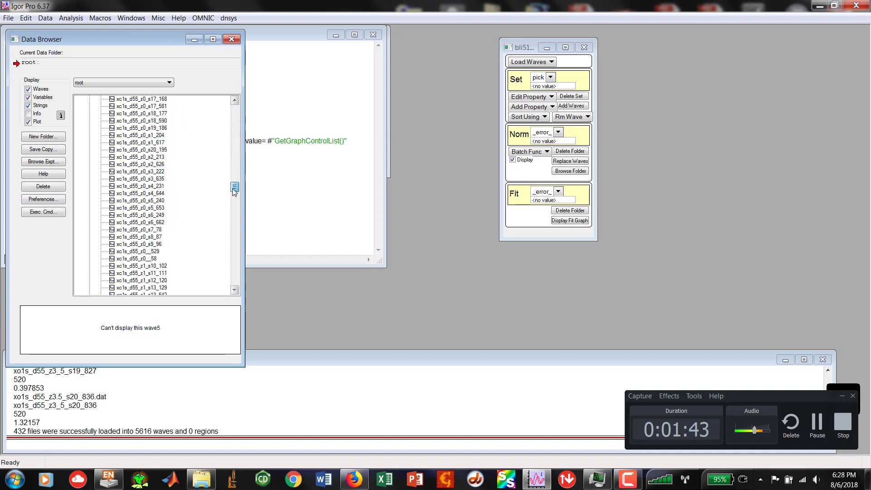
{"action": "left_click_drag", "start_coordinate": [234, 188], "coordinate": [234, 252]}
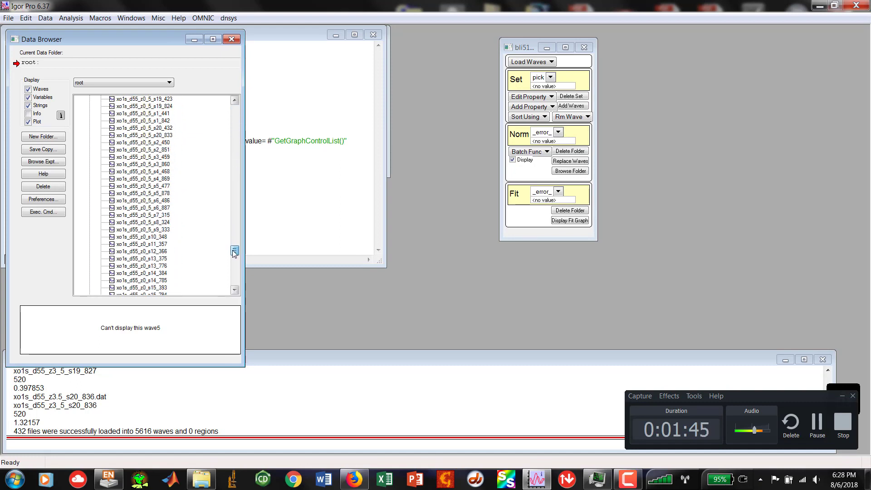
{"action": "scroll", "scroll_direction": "down", "scroll_amount": 3}
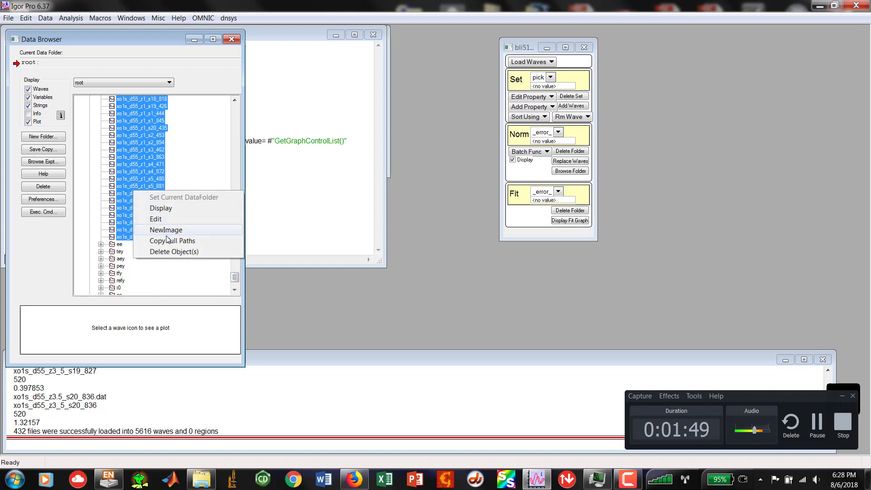
{"action": "left_click", "coordinate": [174, 252]}
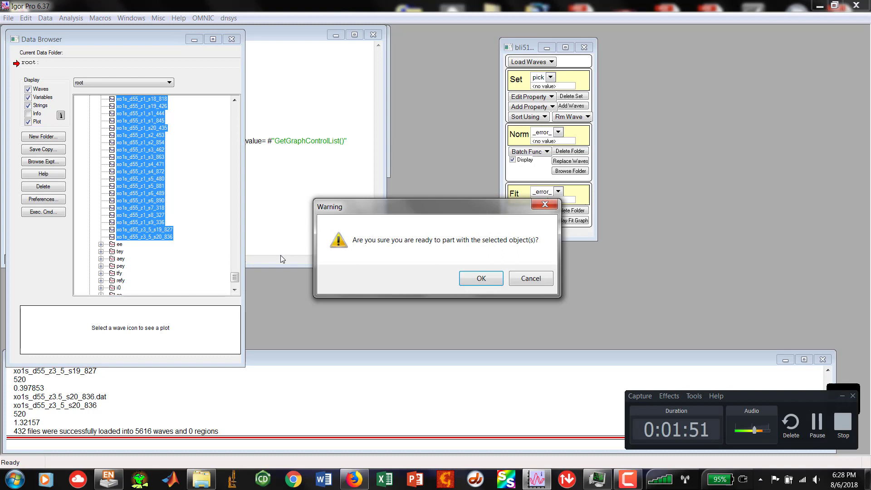
{"action": "left_click", "coordinate": [481, 278]}
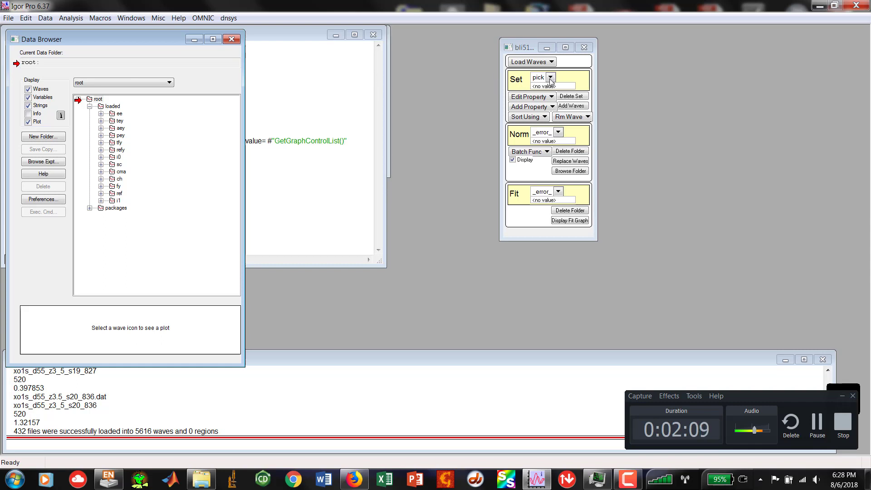
Create set s0 with comment C1s from manually selected xc1s waves in the ee folder
{"action": "left_click", "coordinate": [550, 77]}
{"action": "type", "text": "\"C1"}
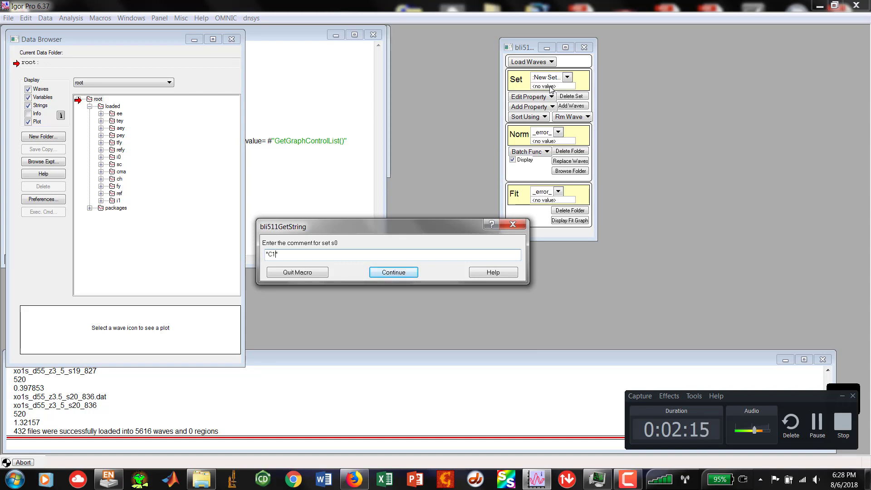
{"action": "type", "text": "s\""}
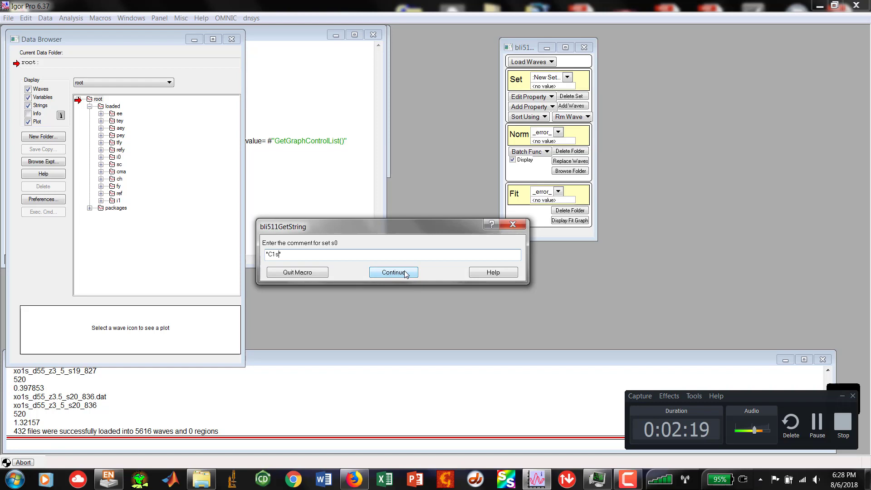
{"action": "left_click", "coordinate": [394, 273]}
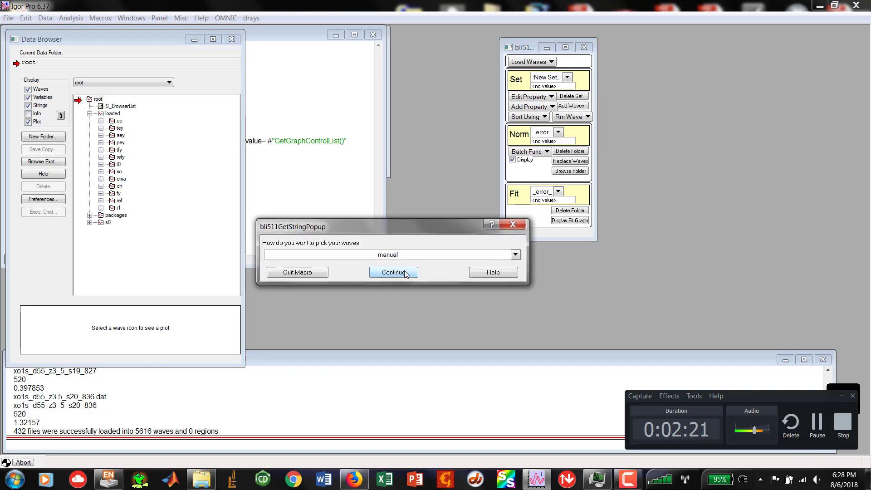
{"action": "left_click", "coordinate": [394, 272]}
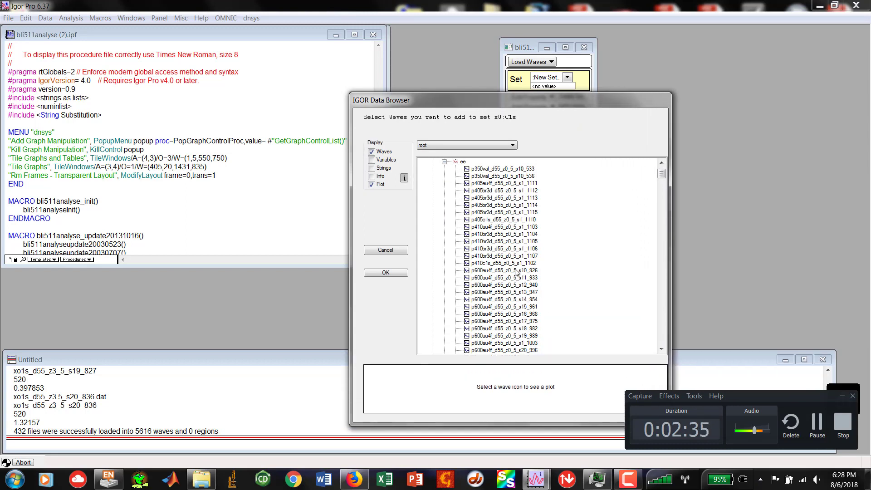
{"action": "scroll", "scroll_direction": "down", "scroll_amount": 3}
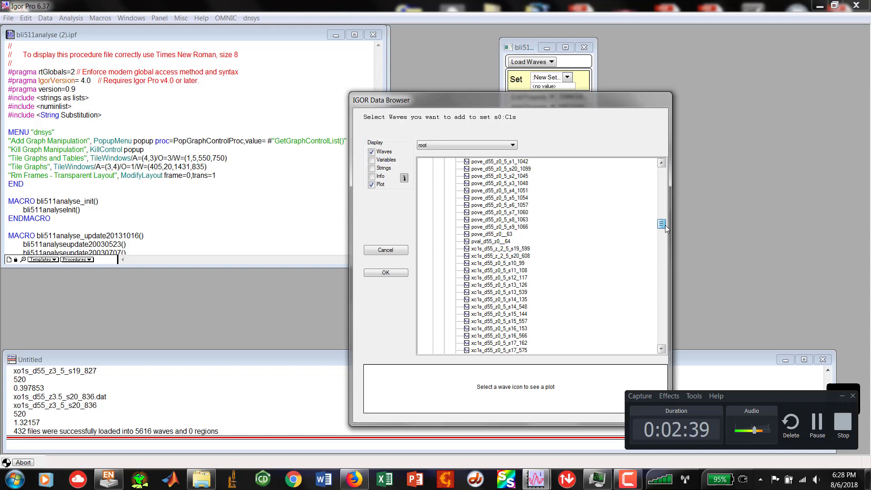
{"action": "scroll", "scroll_direction": "down", "scroll_amount": 3}
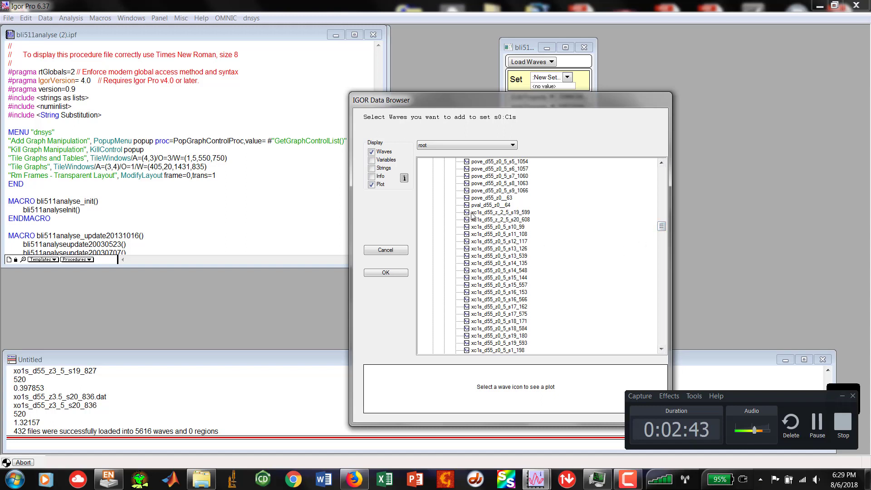
{"action": "left_click", "coordinate": [498, 212]}
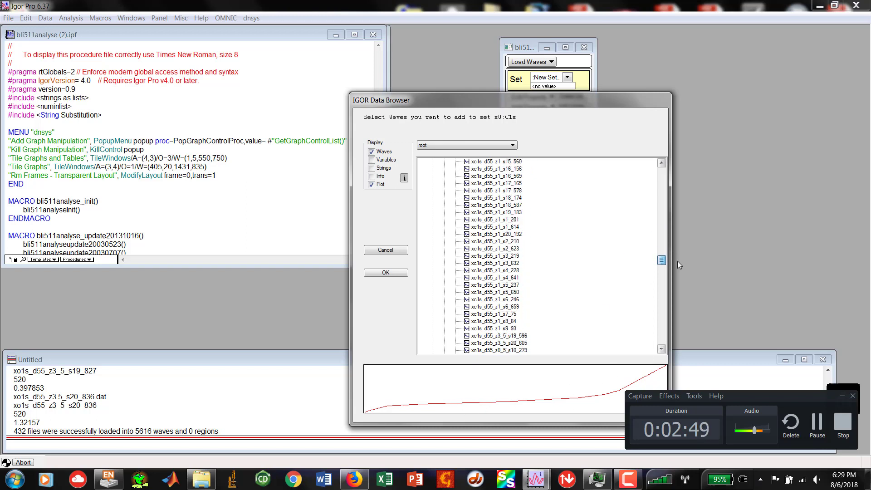
{"action": "scroll", "scroll_direction": "down", "scroll_amount": 3}
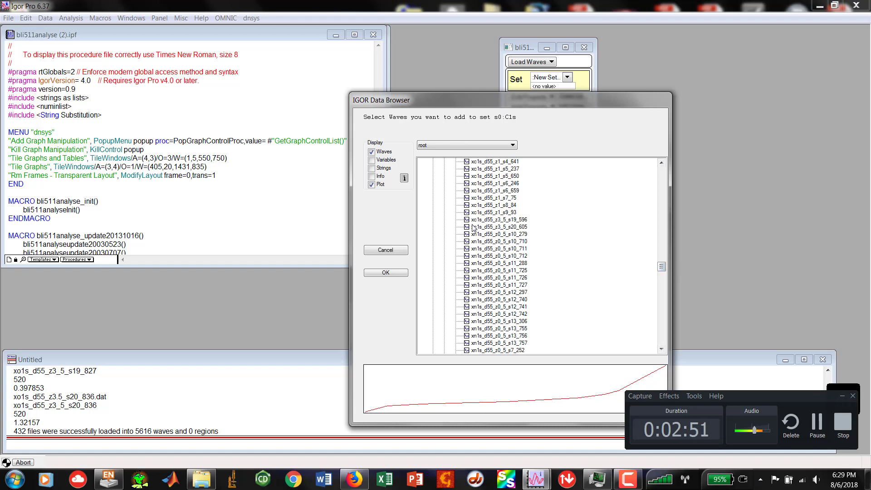
{"action": "mouse_move", "coordinate": [480, 231]}
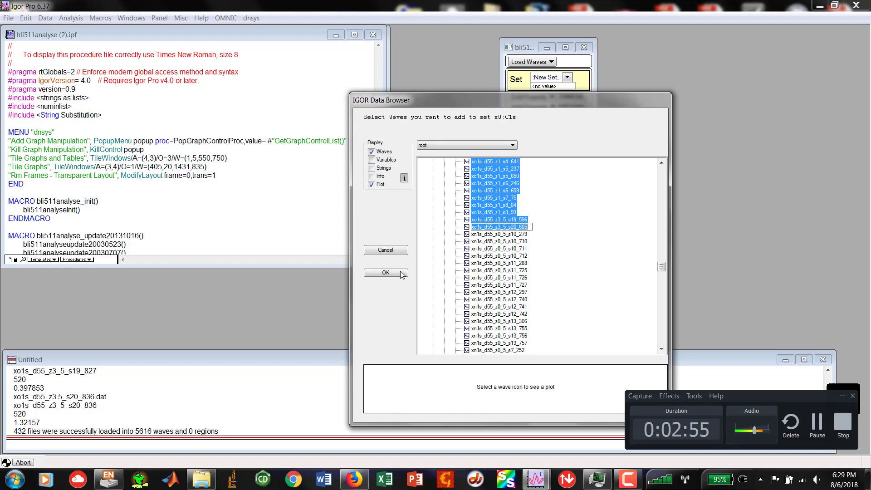
{"action": "left_click", "coordinate": [385, 273]}
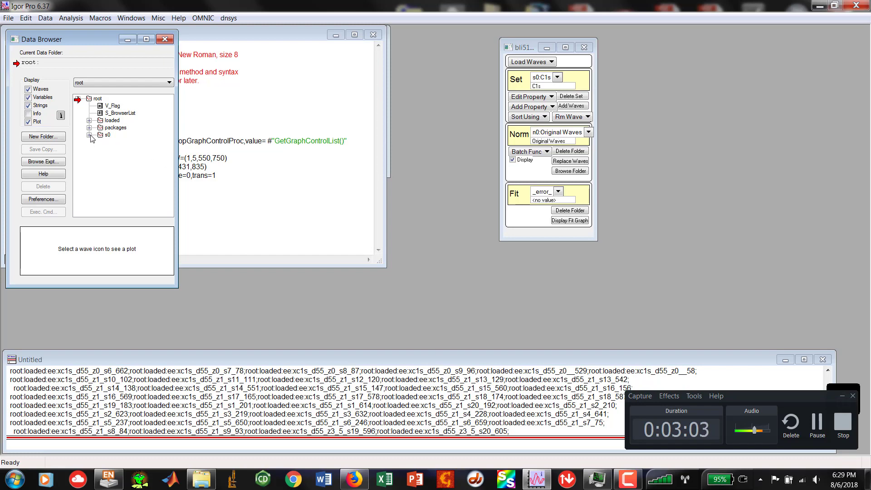
Add normalization folder n1 'tey' to s0 from REFWaves with the default wildcard, and expand it
{"action": "left_click", "coordinate": [89, 134]}
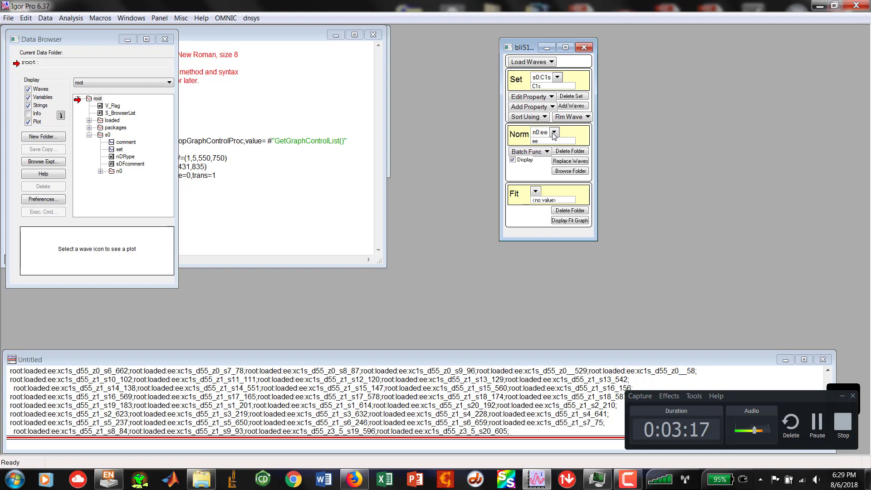
{"action": "left_click", "coordinate": [554, 132]}
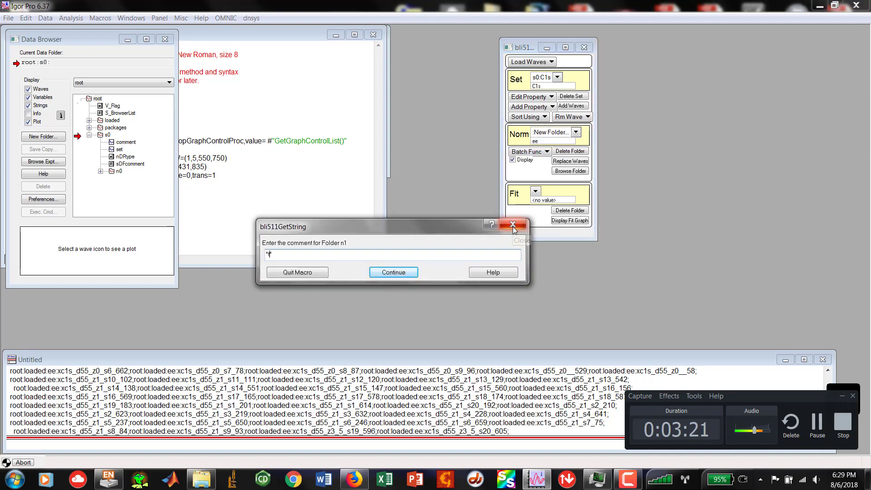
{"action": "type", "text": "tey"}
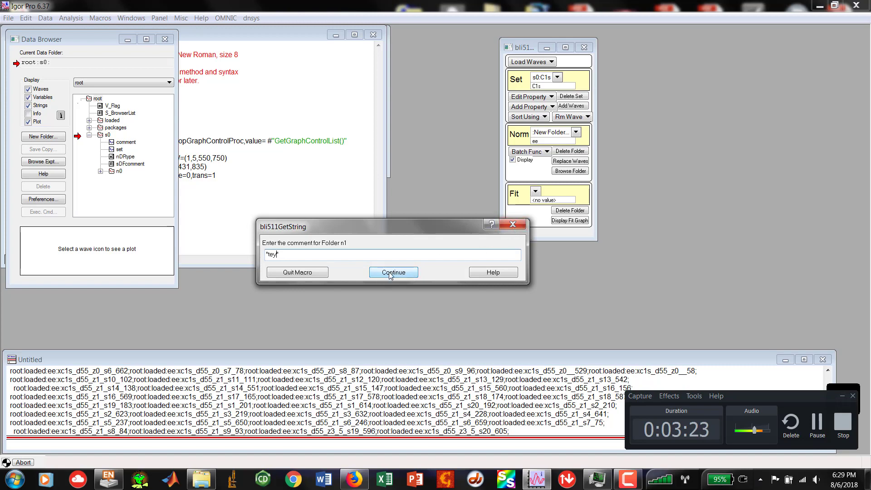
{"action": "left_click", "coordinate": [394, 272]}
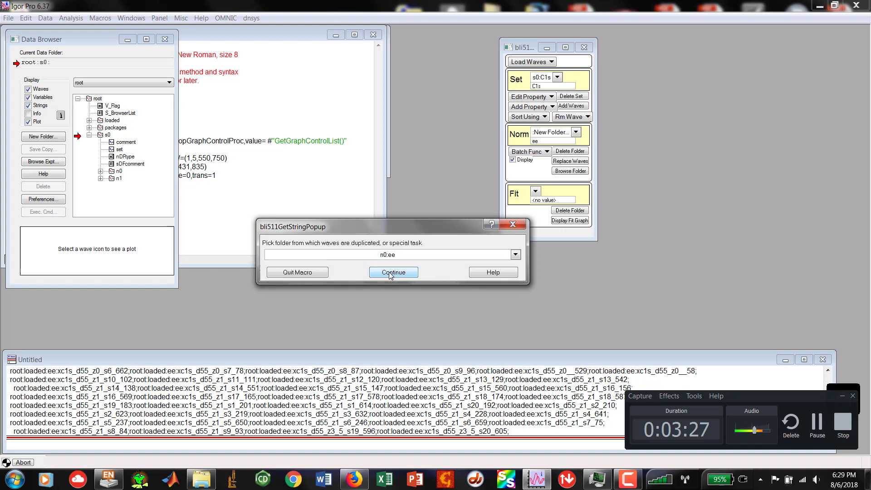
{"action": "left_click", "coordinate": [515, 255]}
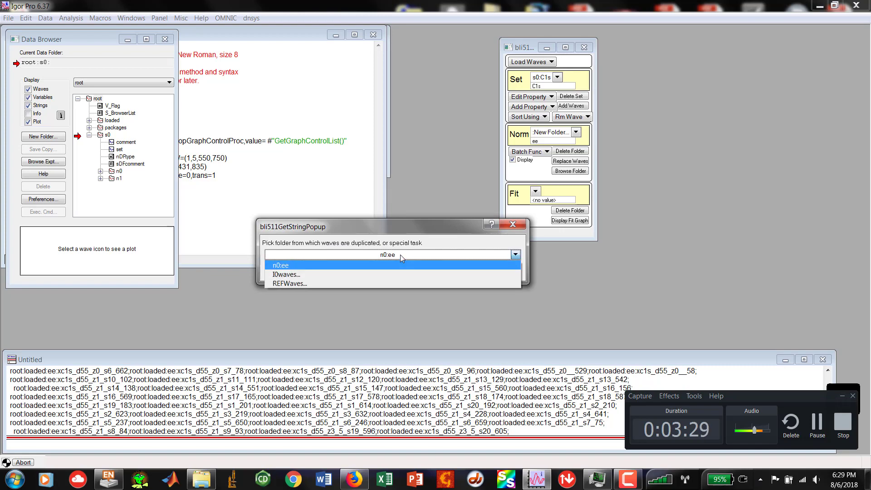
{"action": "left_click", "coordinate": [290, 283]}
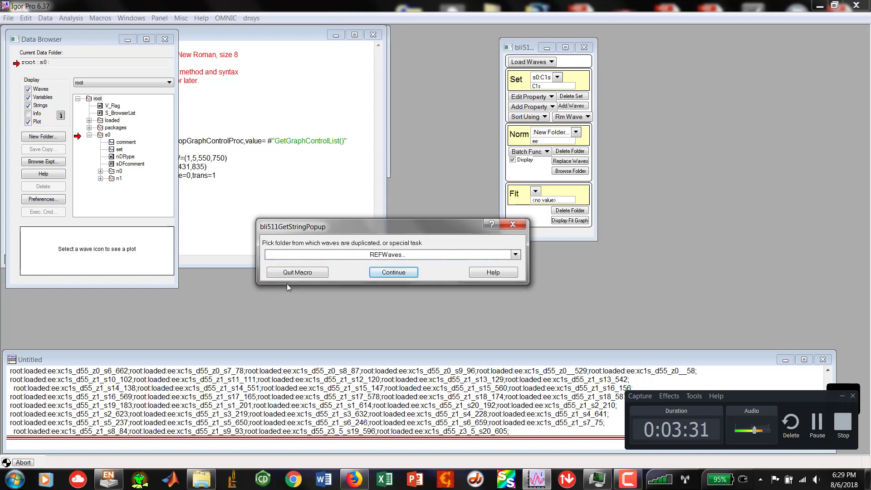
{"action": "left_click", "coordinate": [393, 273]}
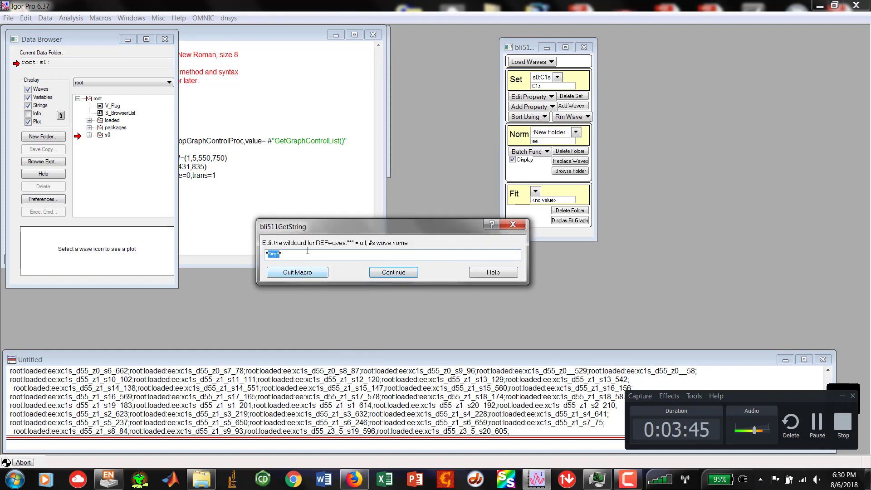
{"action": "left_click", "coordinate": [393, 273]}
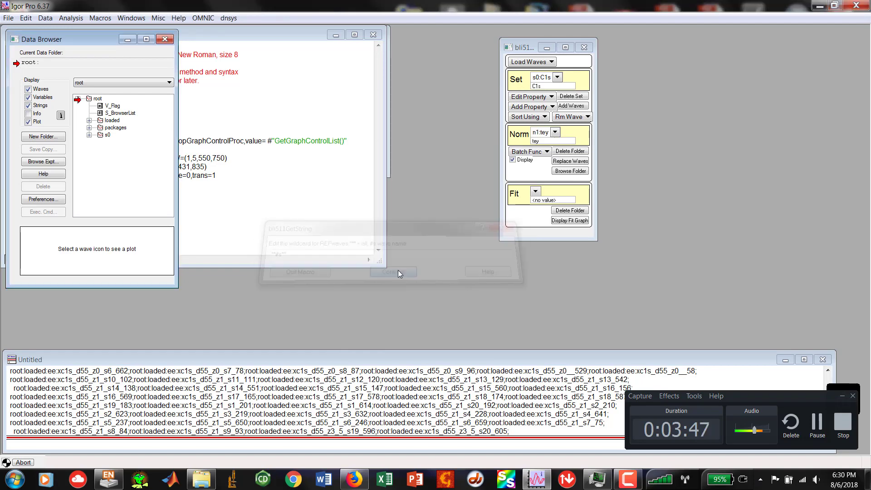
{"action": "left_click", "coordinate": [393, 272]}
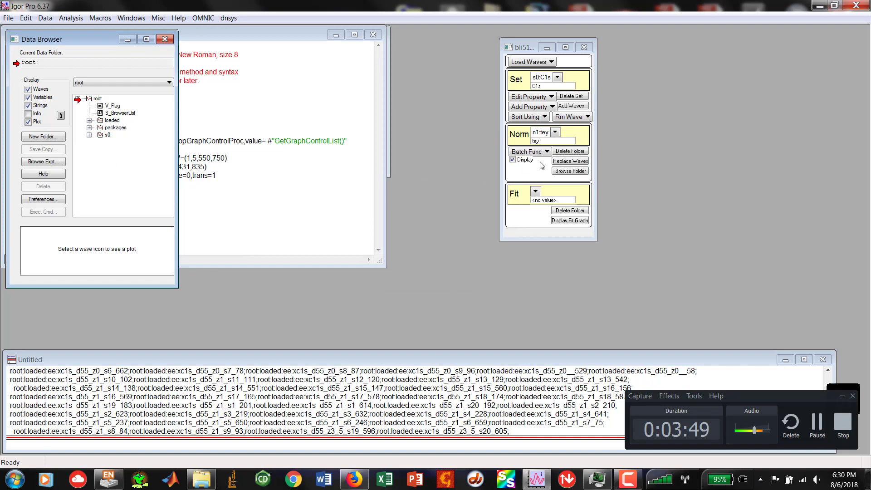
{"action": "mouse_move", "coordinate": [499, 143]}
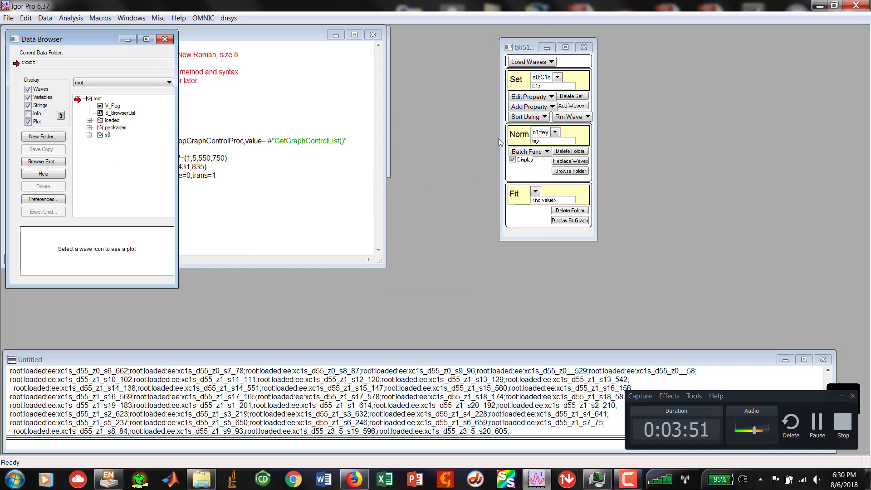
{"action": "left_click", "coordinate": [81, 135]}
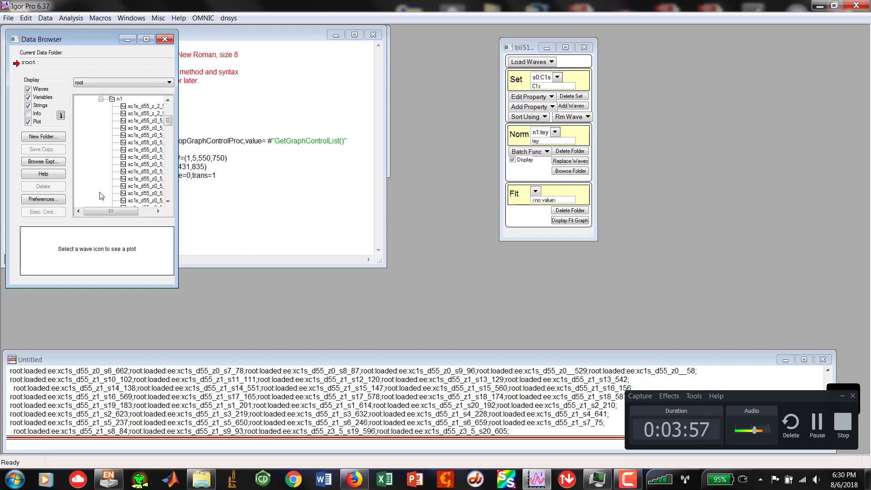
{"action": "left_click", "coordinate": [143, 106]}
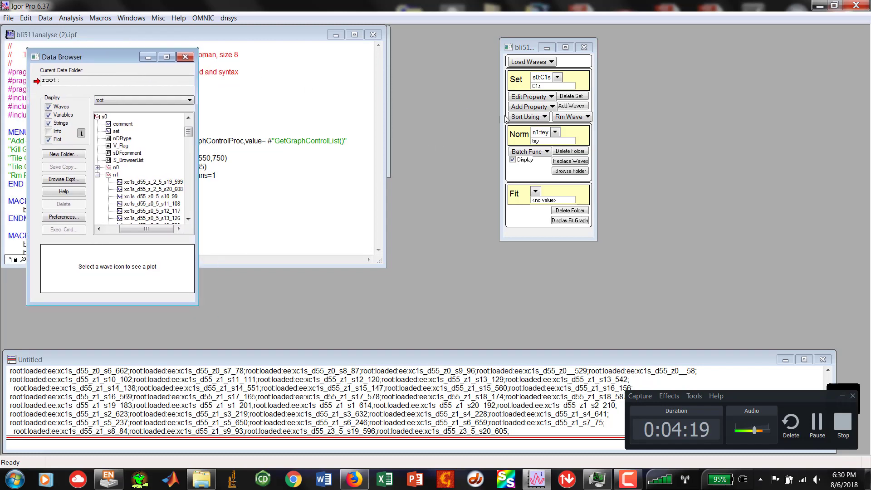
Create Norm folder n2 with comment 'interpolate' in s0, sourced from n1:tey
{"action": "left_click", "coordinate": [555, 132]}
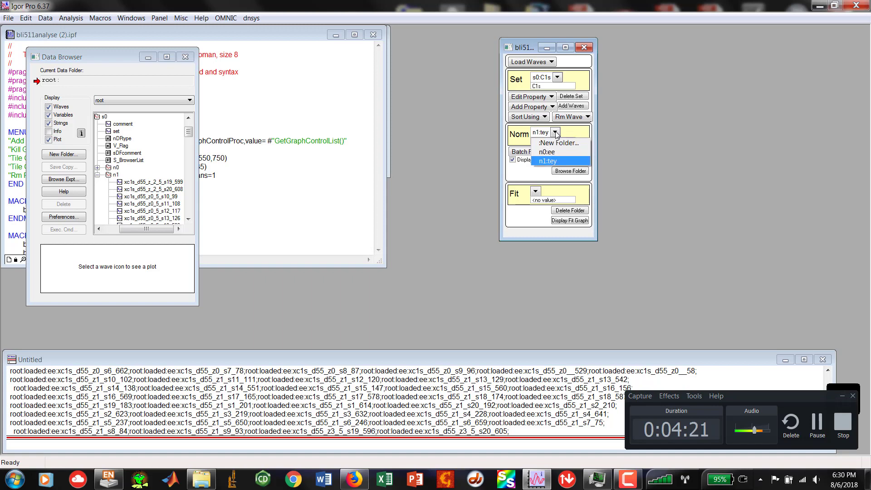
{"action": "left_click", "coordinate": [559, 142]}
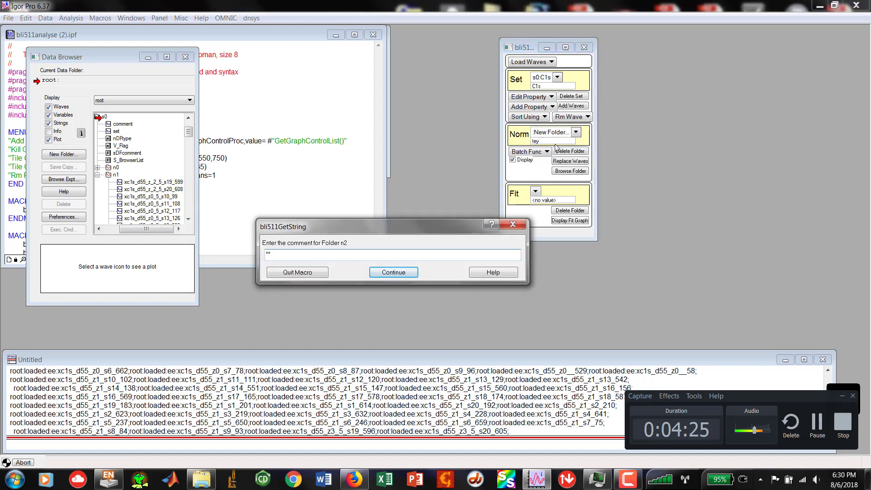
{"action": "type", "text": "interpolate"}
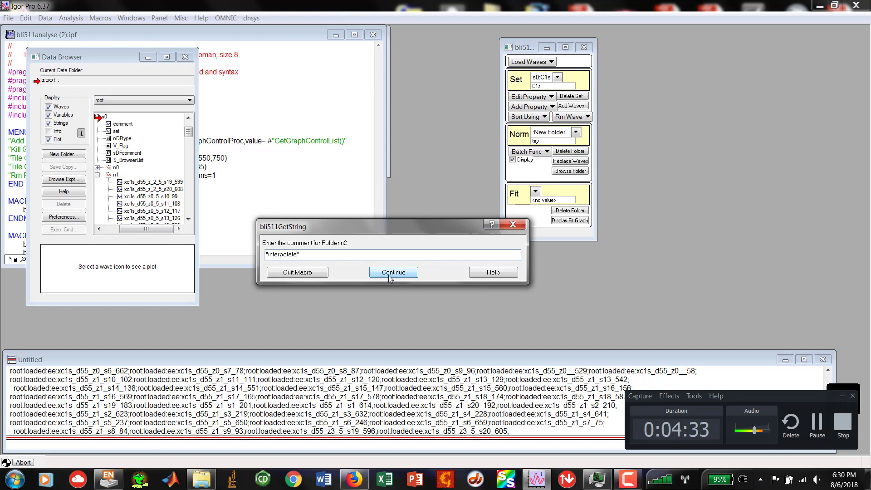
{"action": "left_click", "coordinate": [393, 271]}
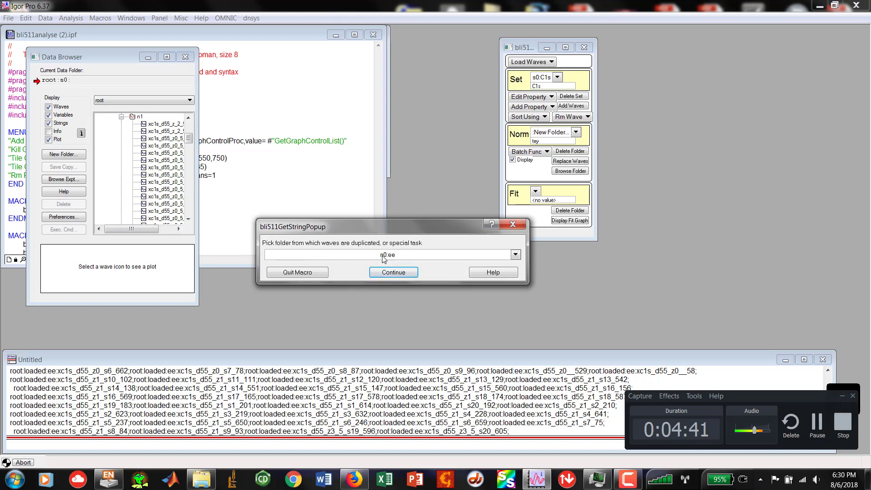
{"action": "left_click", "coordinate": [515, 255]}
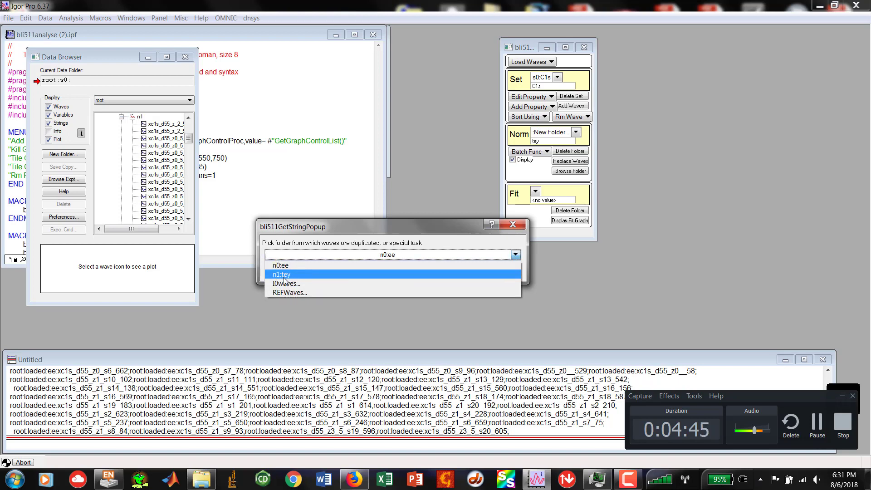
{"action": "left_click", "coordinate": [281, 274]}
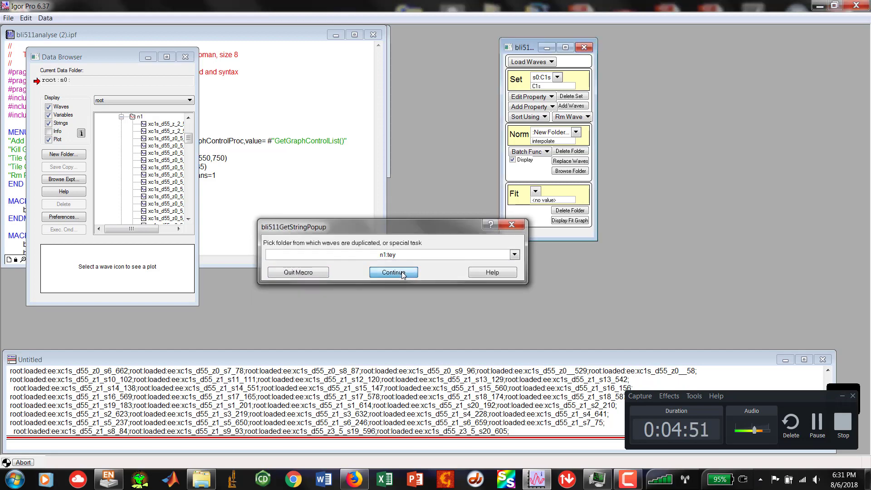
{"action": "left_click", "coordinate": [394, 272]}
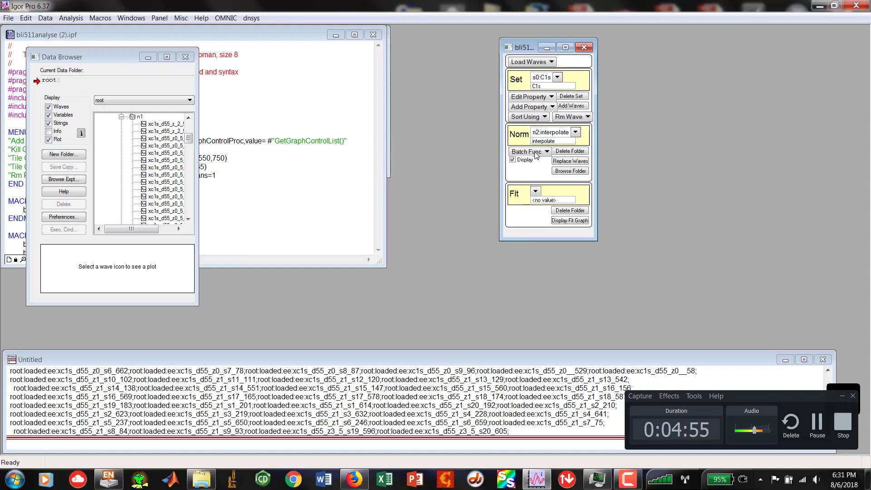
Start batch interpolation using n1:tey as y data and n0:ee energies, with common scaling
{"action": "left_click", "coordinate": [547, 151]}
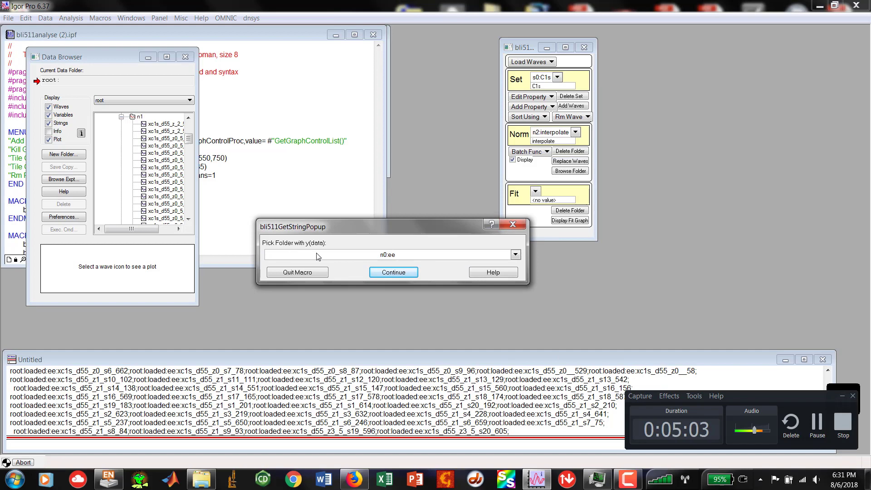
{"action": "left_click", "coordinate": [515, 255]}
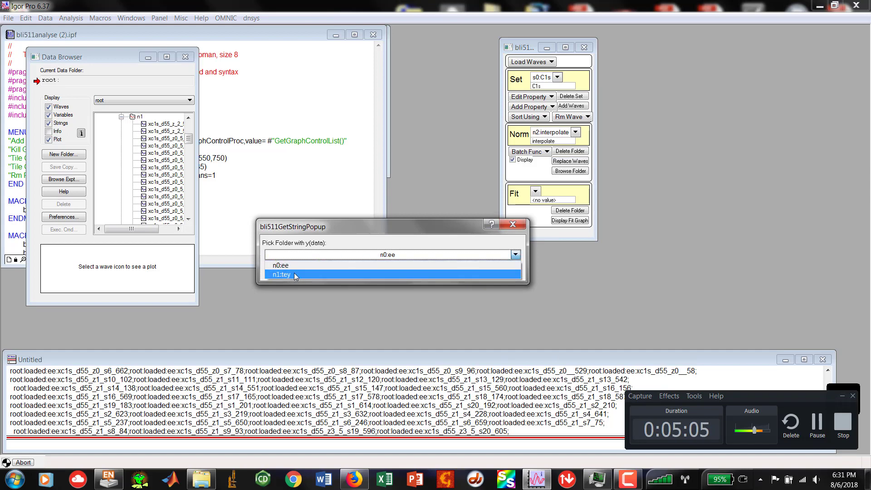
{"action": "left_click", "coordinate": [283, 275]}
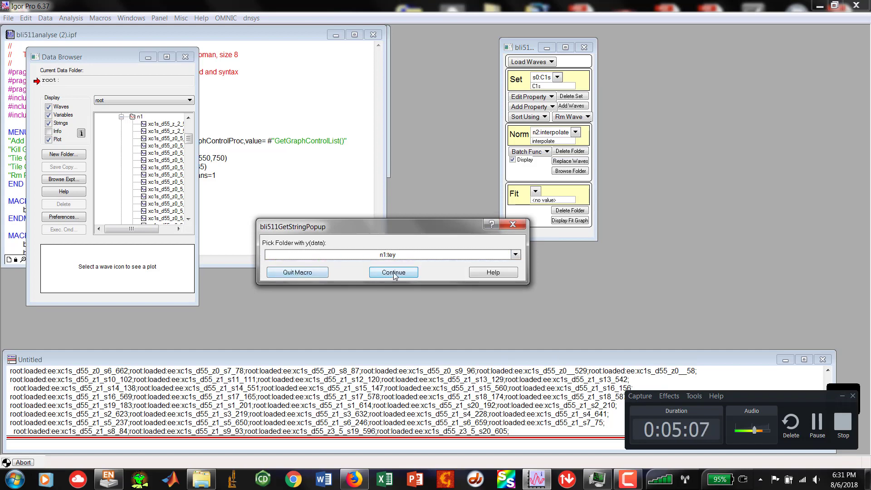
{"action": "left_click", "coordinate": [394, 272]}
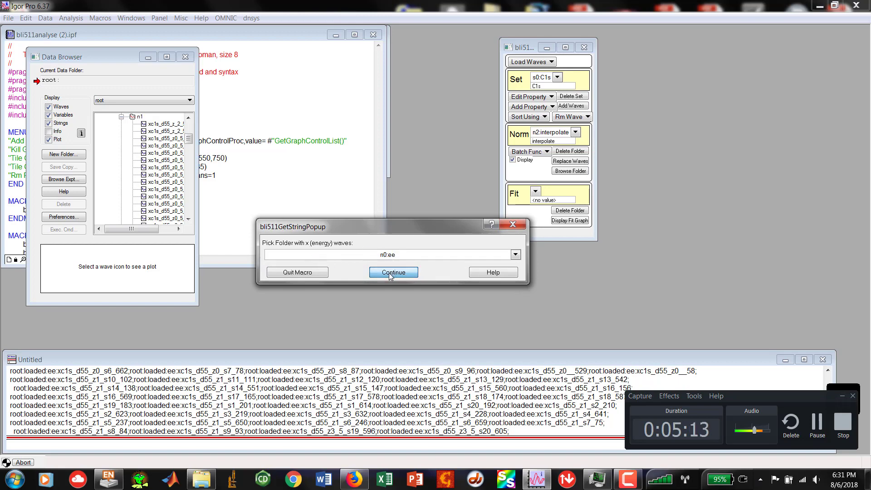
{"action": "left_click", "coordinate": [394, 273]}
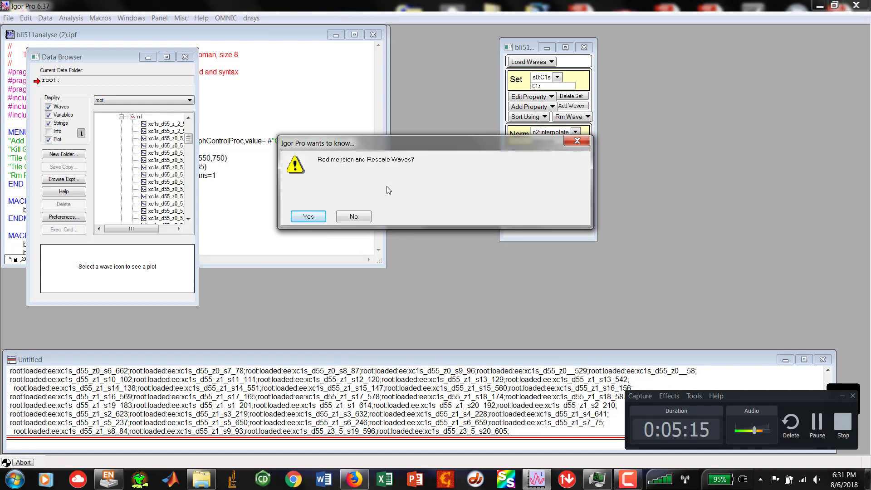
{"action": "left_click", "coordinate": [308, 217]}
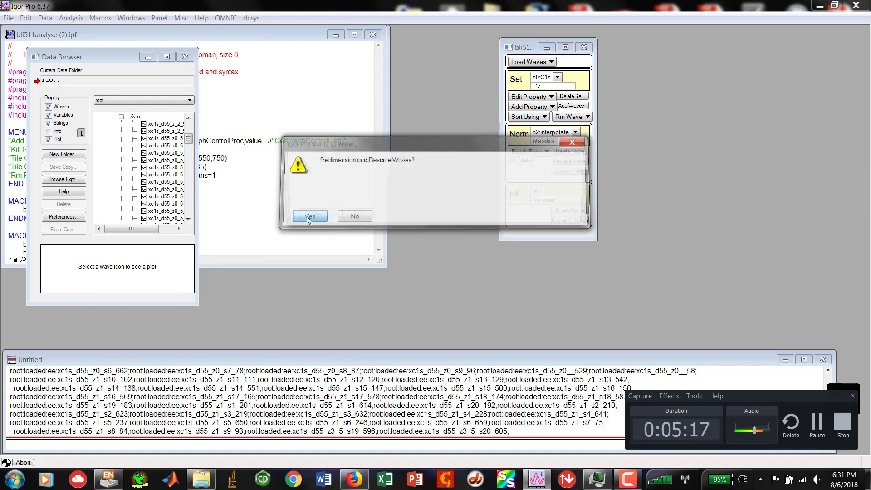
{"action": "left_click", "coordinate": [310, 216]}
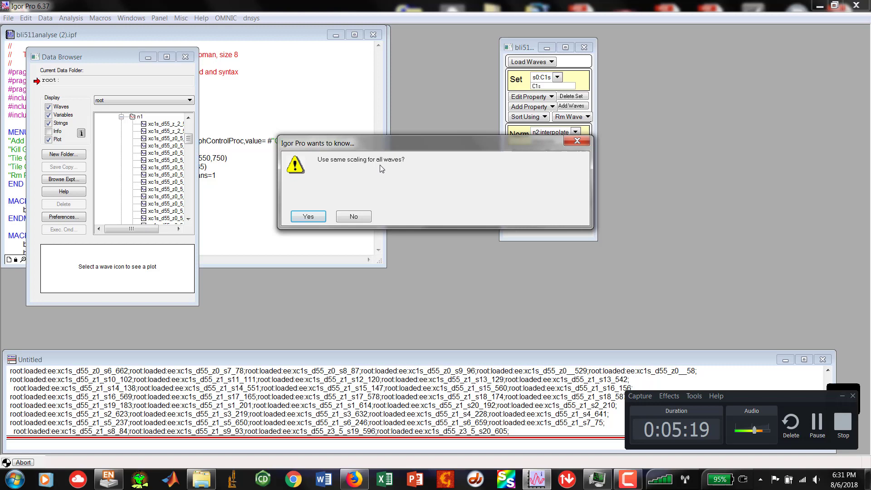
{"action": "left_click", "coordinate": [308, 216]}
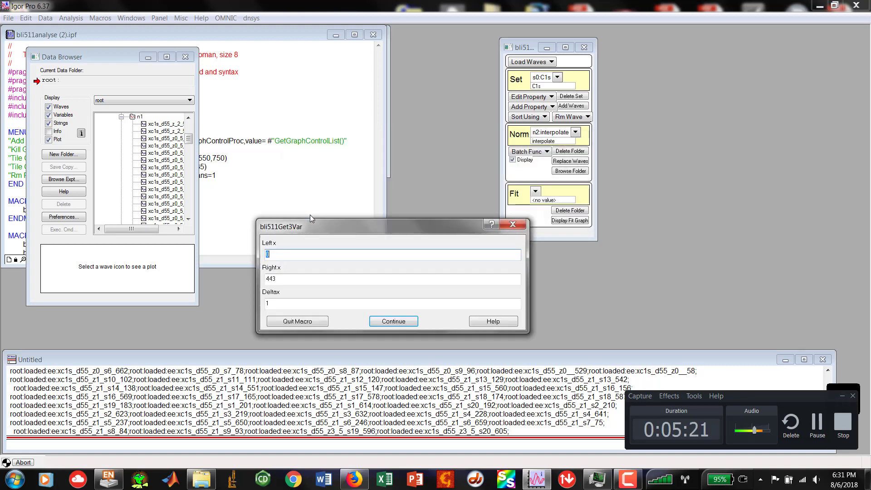
Interpolate over 260–390 with 0.05 step, default smoothing and linear interpolation
{"action": "type", "text": "260"}
{"action": "left_click", "coordinate": [391, 279]}
{"action": "type", "text": "39"}
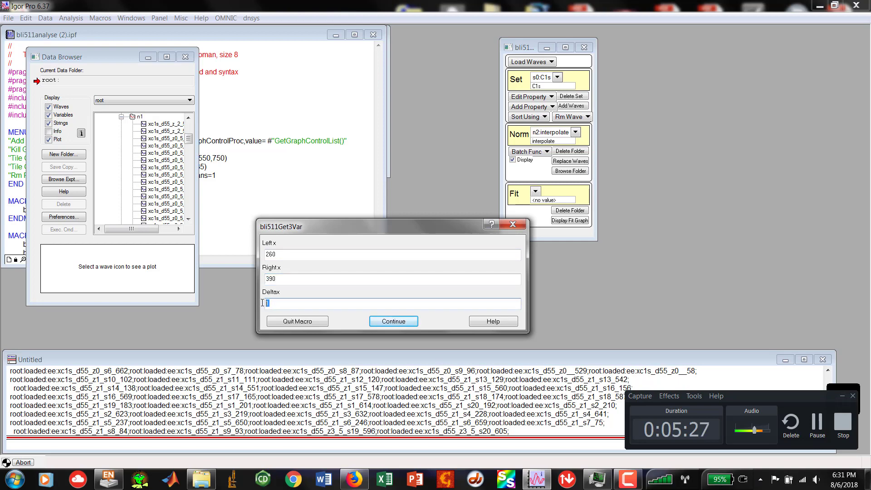
{"action": "type", "text": "0.05"}
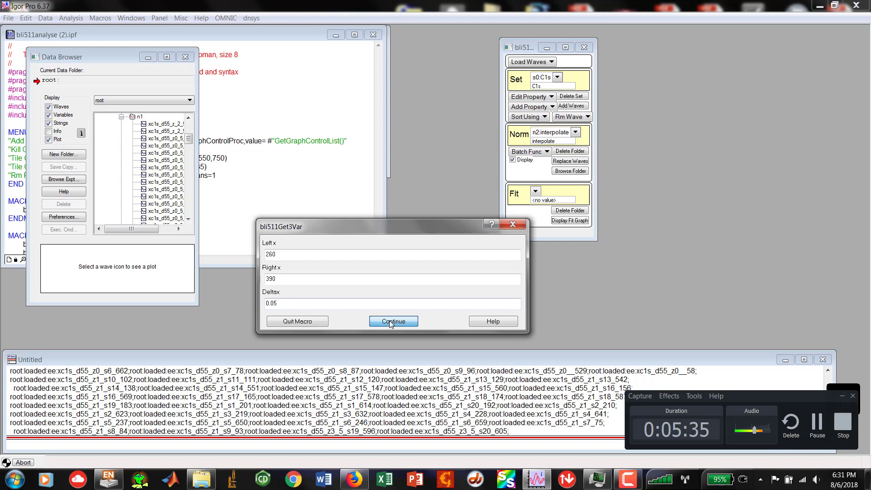
{"action": "left_click", "coordinate": [393, 321]}
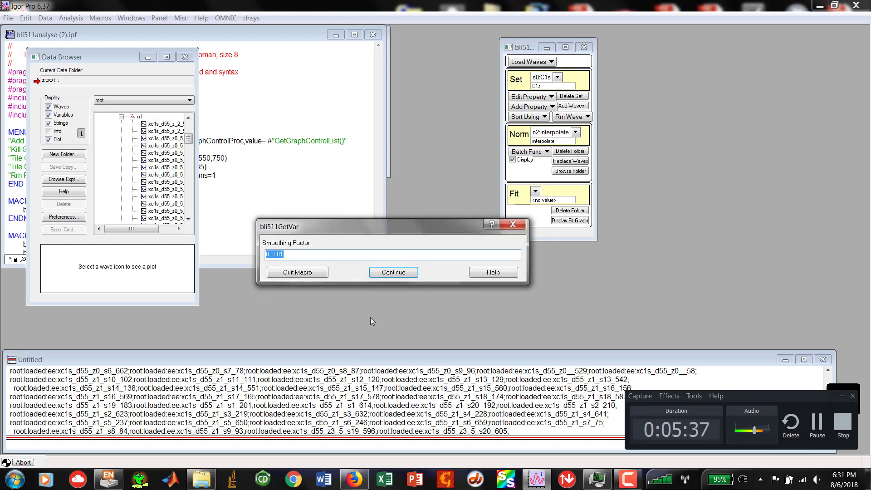
{"action": "left_click", "coordinate": [393, 272]}
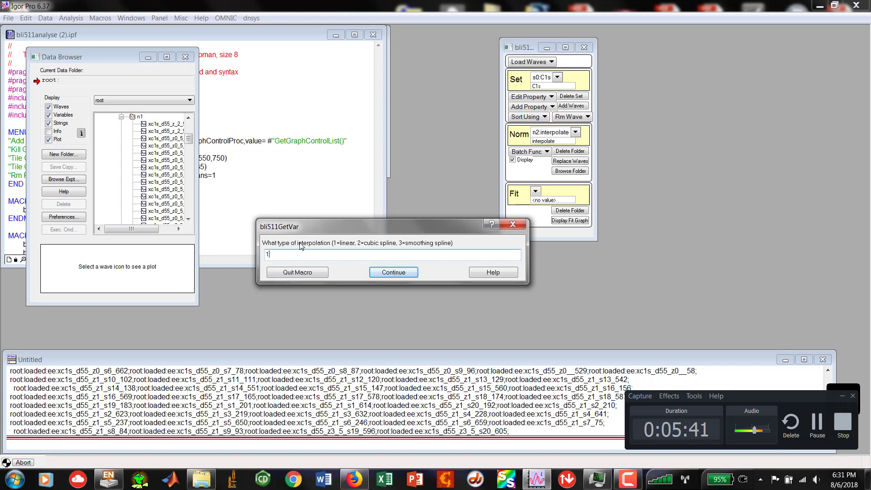
{"action": "left_click", "coordinate": [394, 272]}
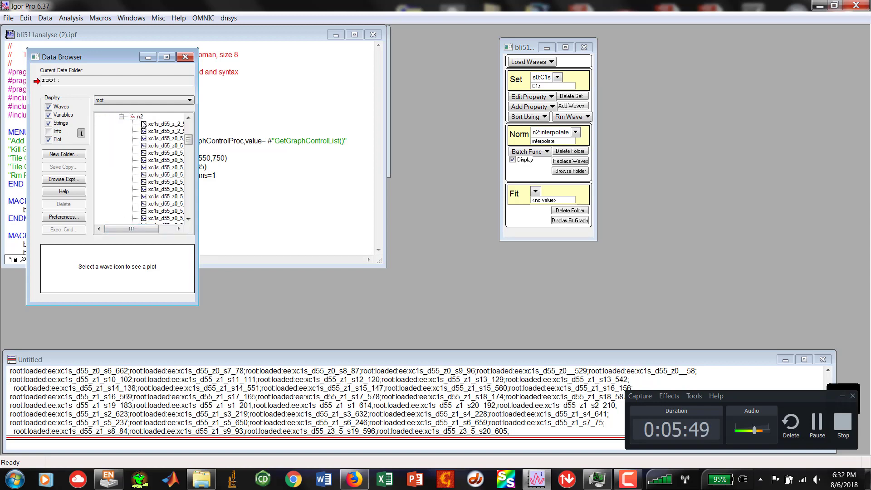
Select several interpolated spectra in n2 and display them together in a new graph
{"action": "left_click", "coordinate": [163, 131]}
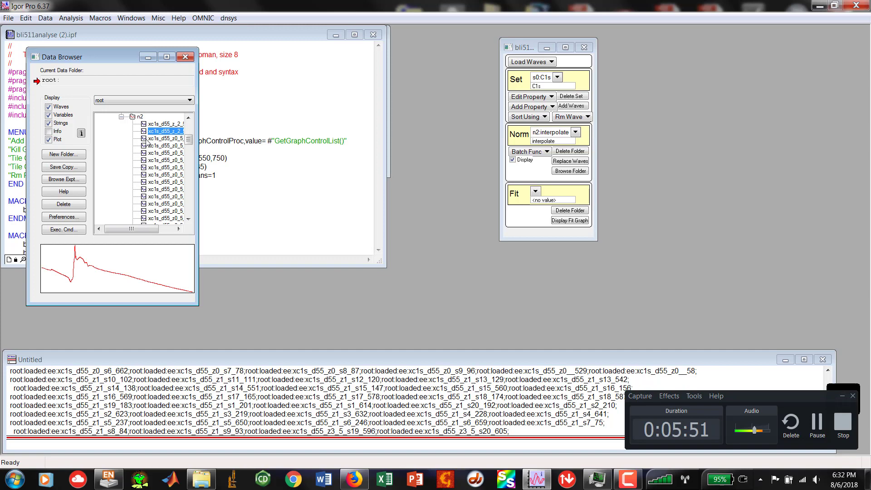
{"action": "left_click", "coordinate": [169, 145]}
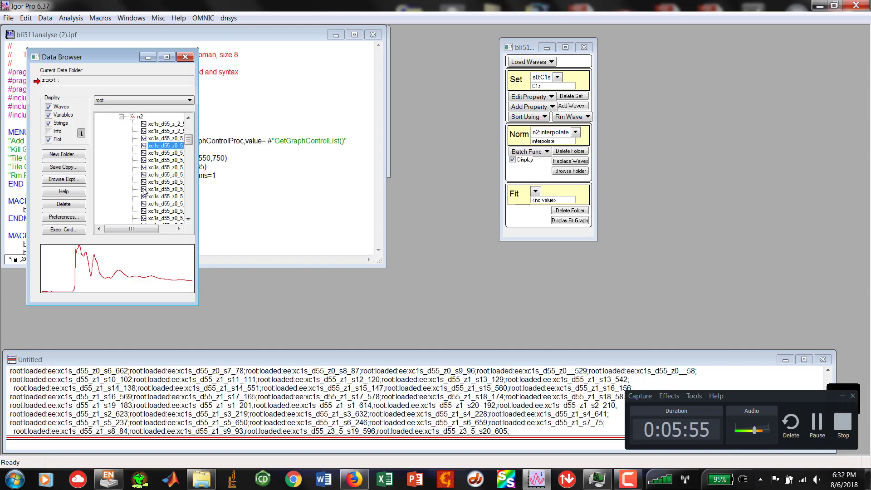
{"action": "right_click", "coordinate": [158, 167]}
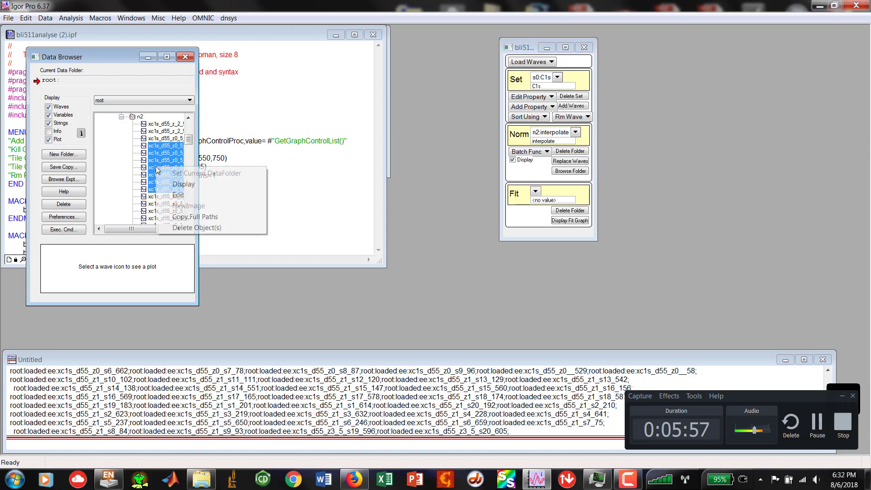
{"action": "left_click", "coordinate": [183, 184]}
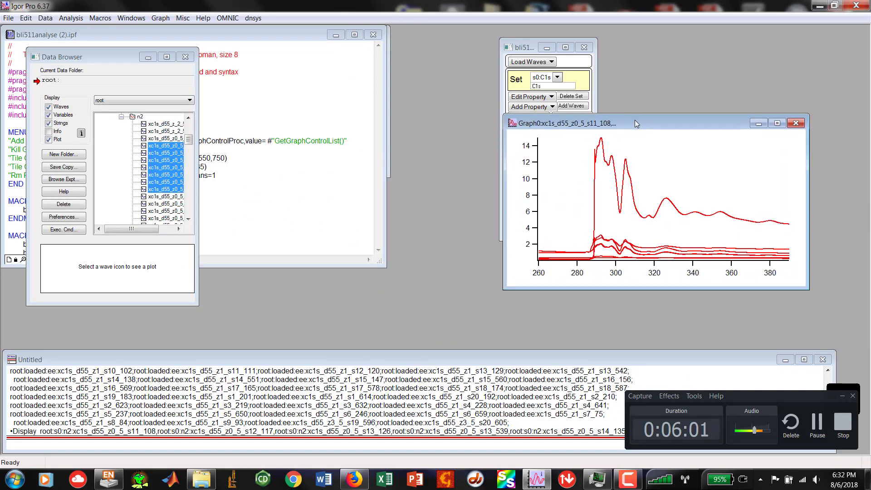
{"action": "mouse_move", "coordinate": [742, 273]}
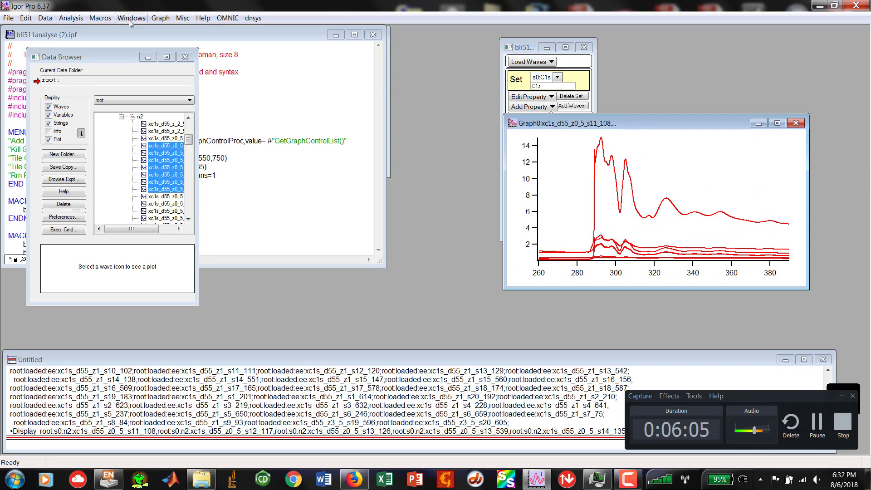
Colour the plotted traces with the Rainbow scheme and set the left axis range to 0–15.0124
{"action": "left_click", "coordinate": [160, 18]}
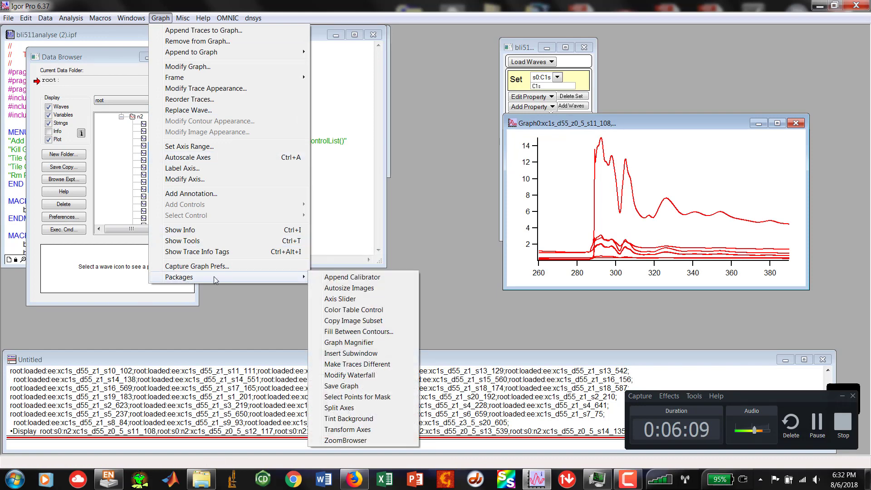
{"action": "left_click", "coordinate": [357, 364]}
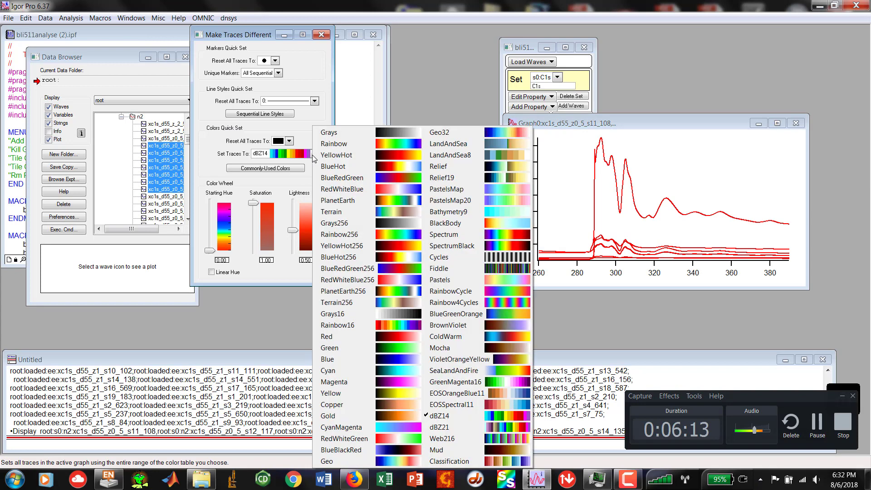
{"action": "left_click", "coordinate": [334, 144]}
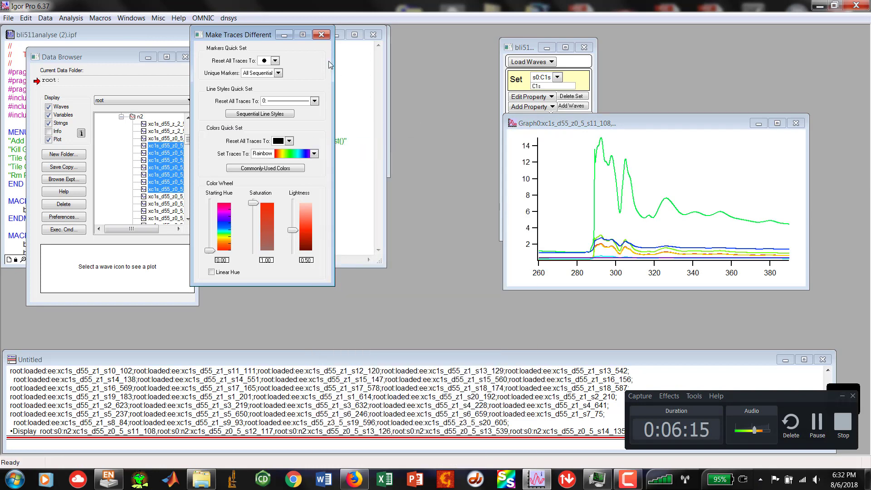
{"action": "mouse_move", "coordinate": [261, 37]}
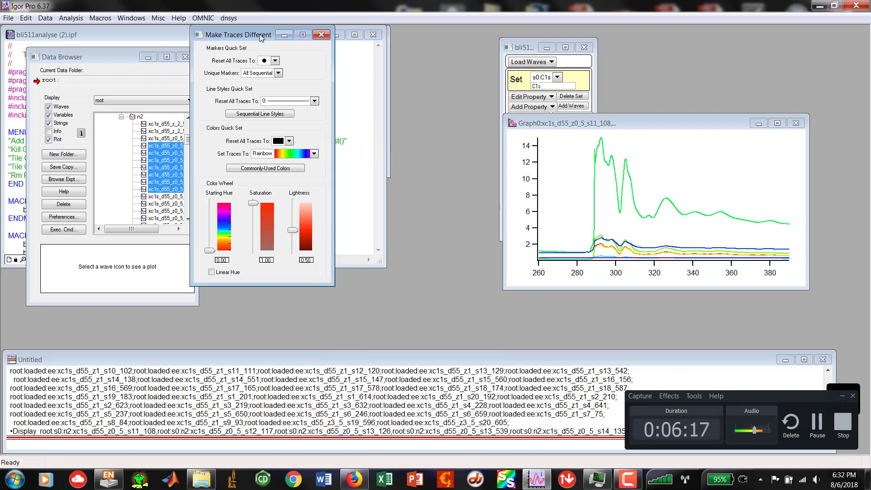
{"action": "left_click", "coordinate": [321, 34]}
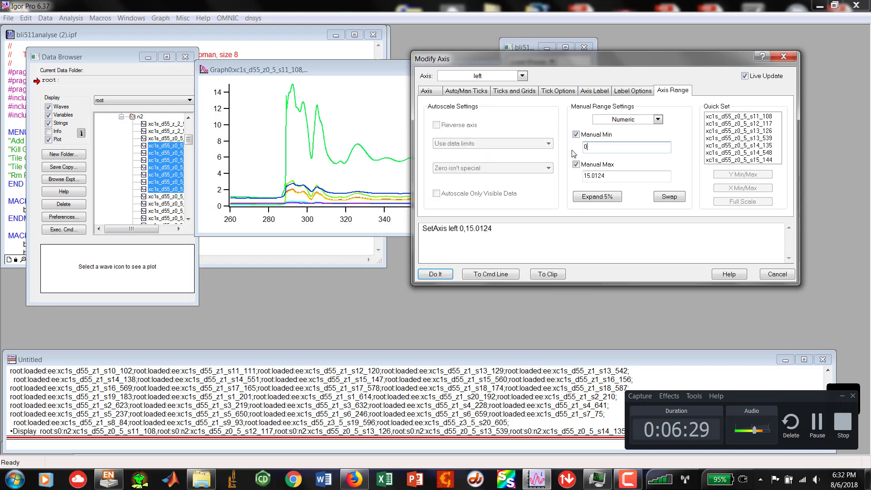
{"action": "left_click", "coordinate": [435, 274]}
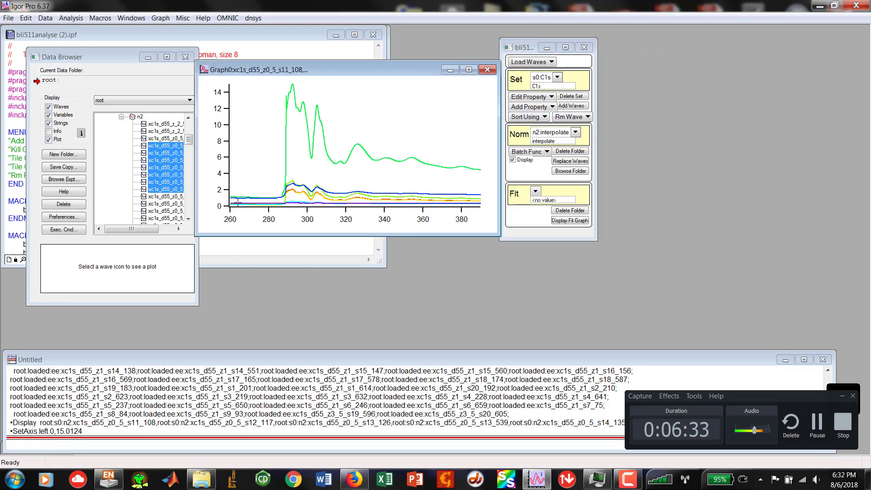
{"action": "mouse_move", "coordinate": [447, 111]}
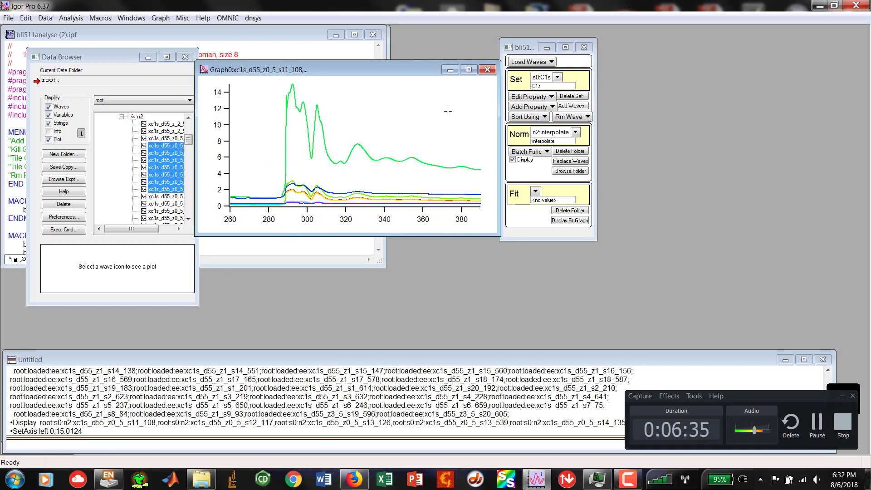
{"action": "mouse_move", "coordinate": [569, 136]}
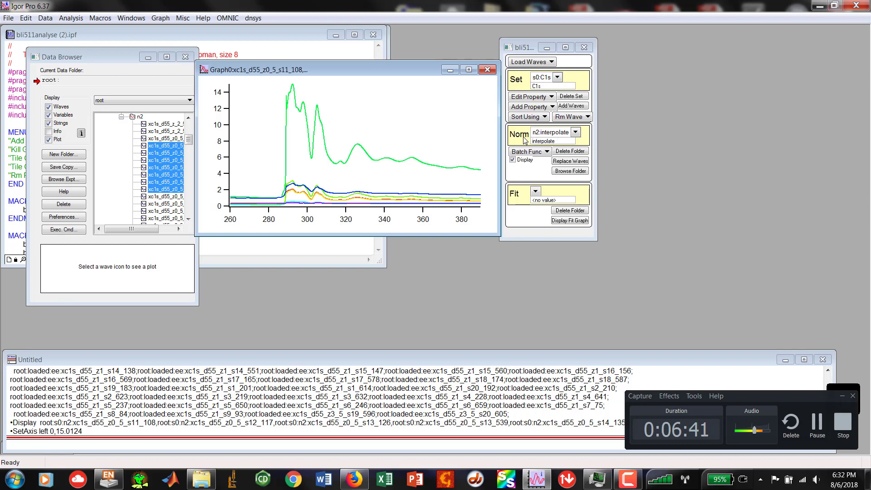
Create new processing folder n3 with the comment 'linearBG 260 390' from the source folder
{"action": "left_click", "coordinate": [576, 132]}
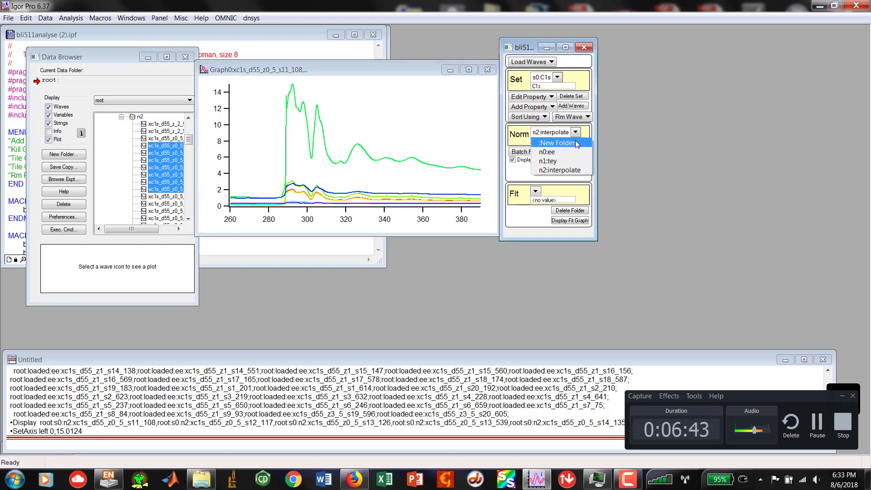
{"action": "mouse_move", "coordinate": [562, 146]}
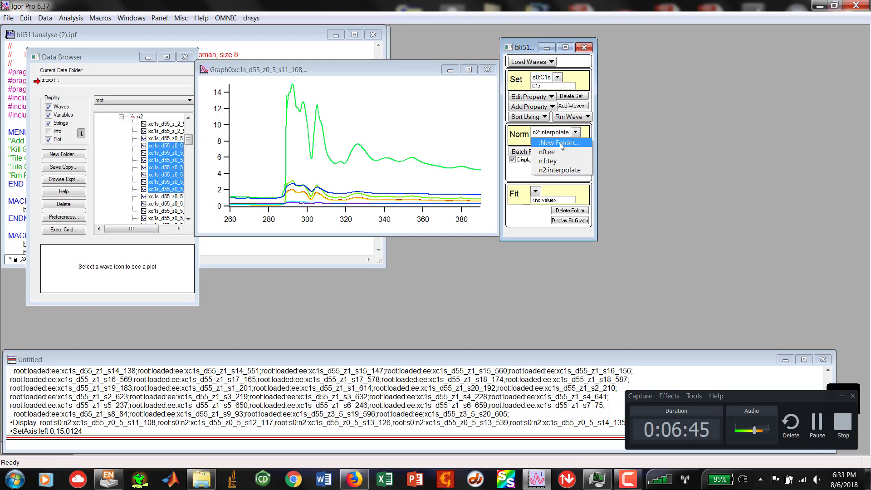
{"action": "left_click", "coordinate": [558, 143]}
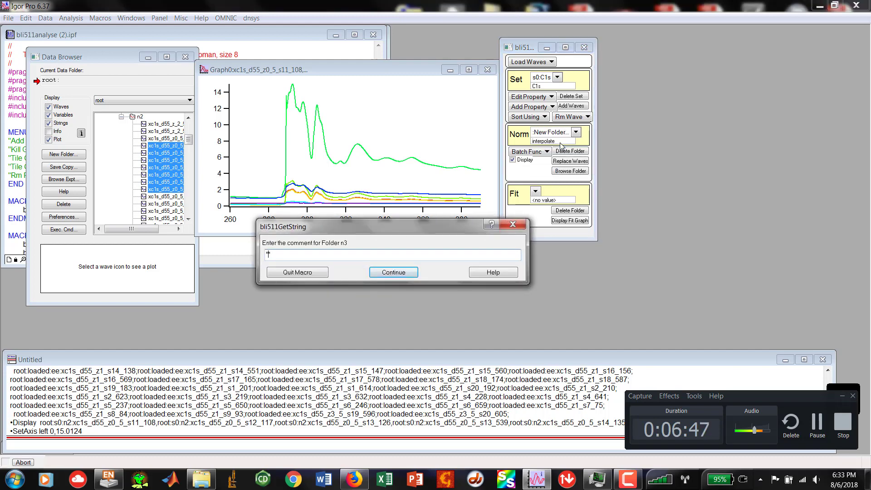
{"action": "type", "text": "linearBG 260"}
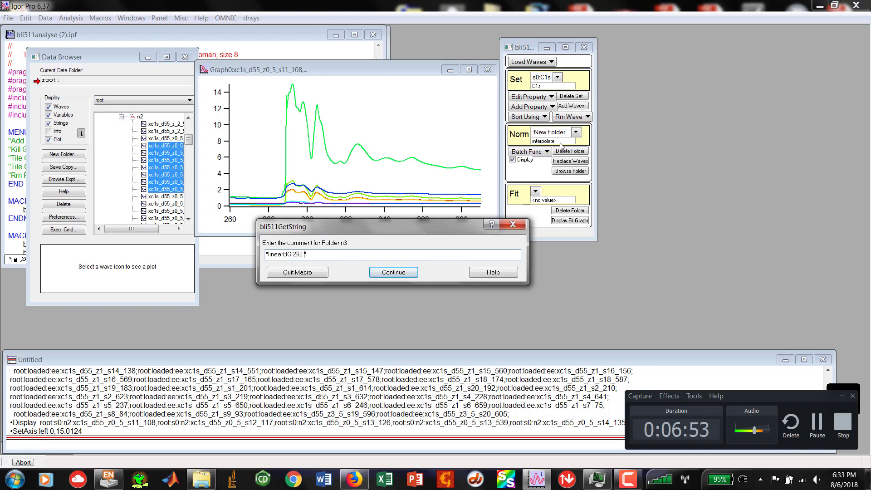
{"action": "type", "text": "390\""}
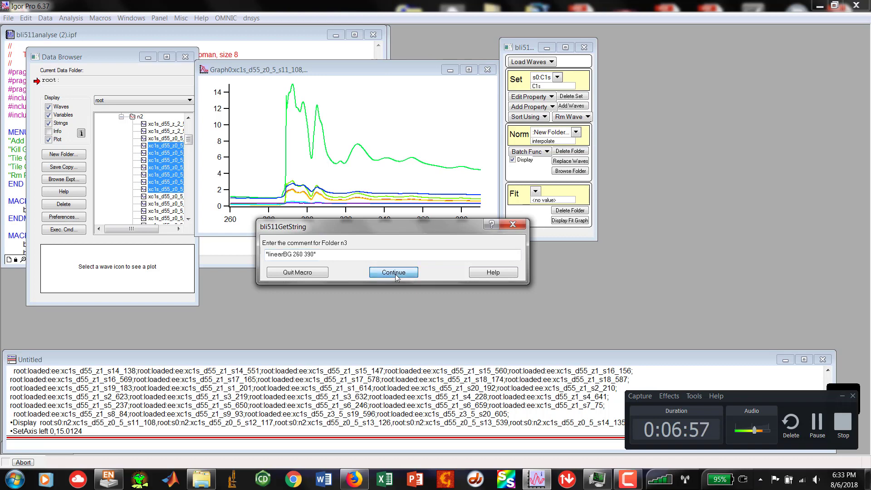
{"action": "left_click", "coordinate": [393, 272]}
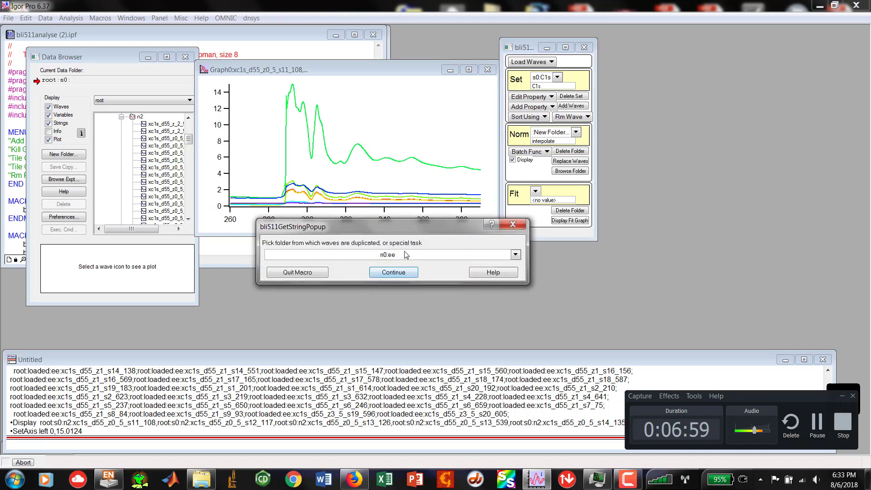
{"action": "left_click", "coordinate": [515, 254]}
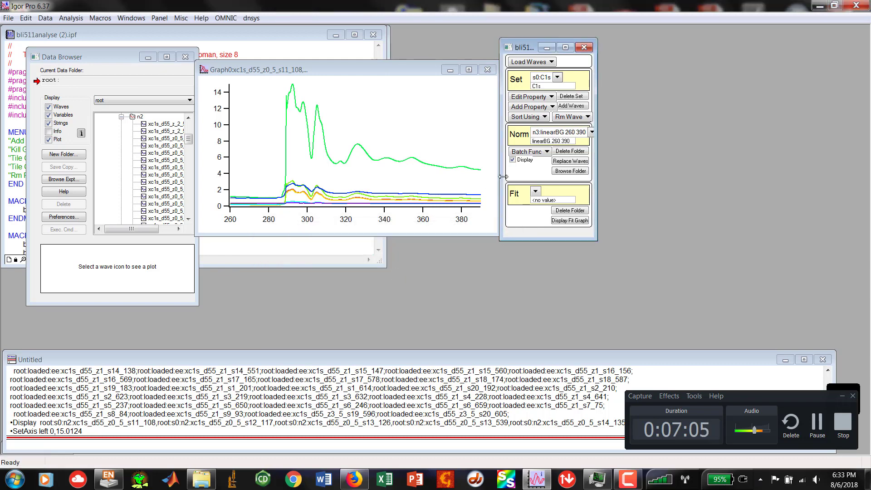
Subtract a linear background from 260 to 390 from all spectra with SubLinBGOnSet
{"action": "left_click", "coordinate": [530, 151]}
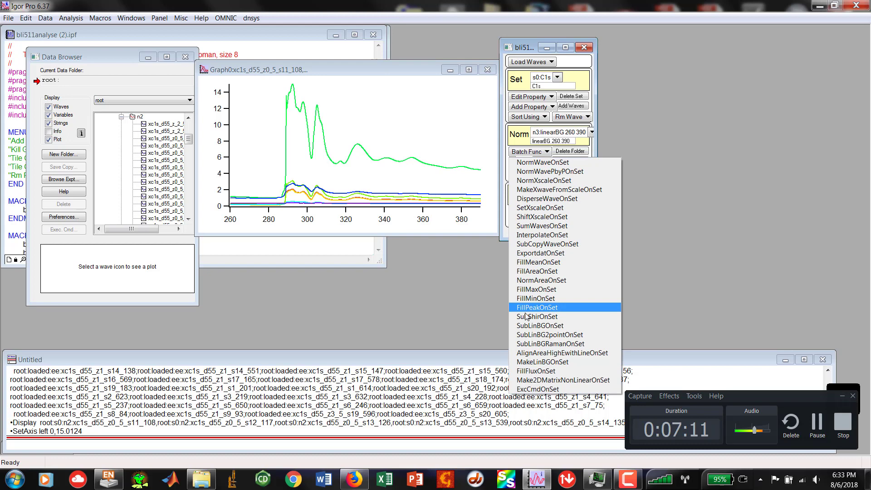
{"action": "mouse_move", "coordinate": [531, 328]}
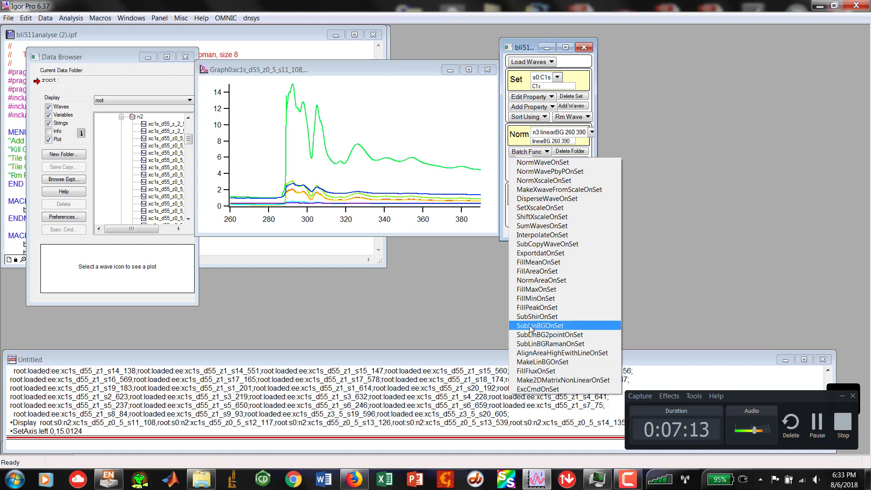
{"action": "left_click", "coordinate": [540, 325]}
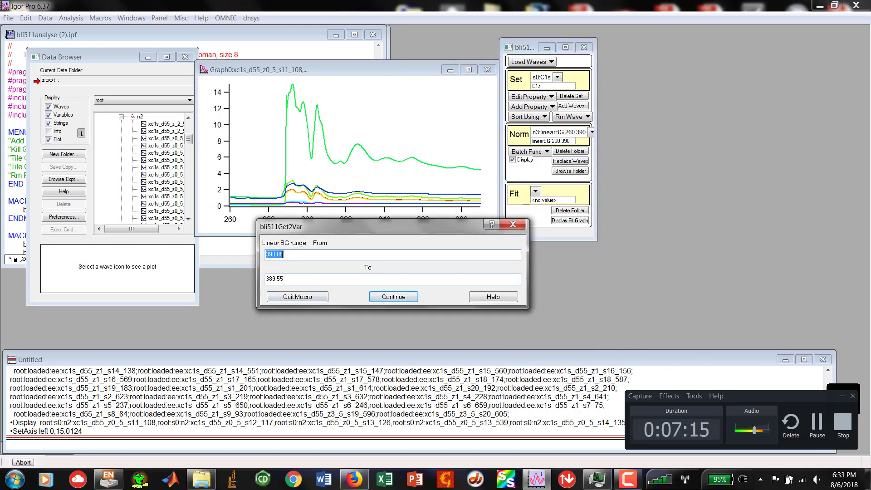
{"action": "type", "text": "260"}
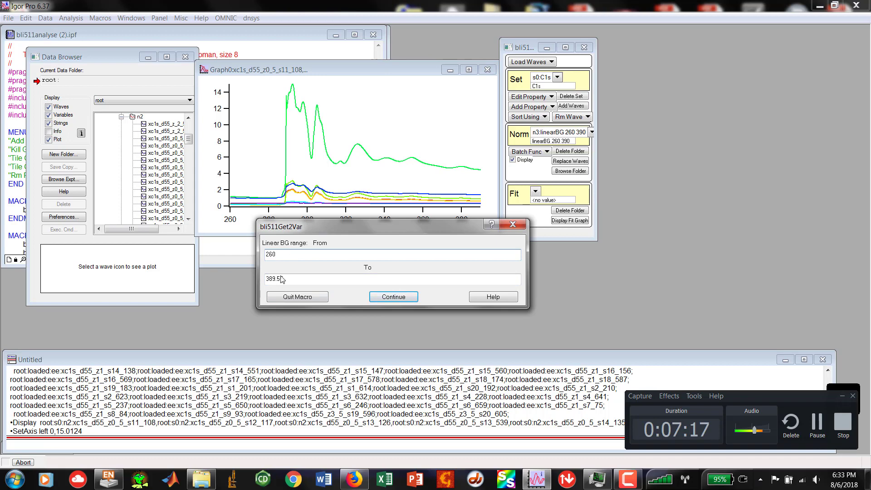
{"action": "type", "text": "3"}
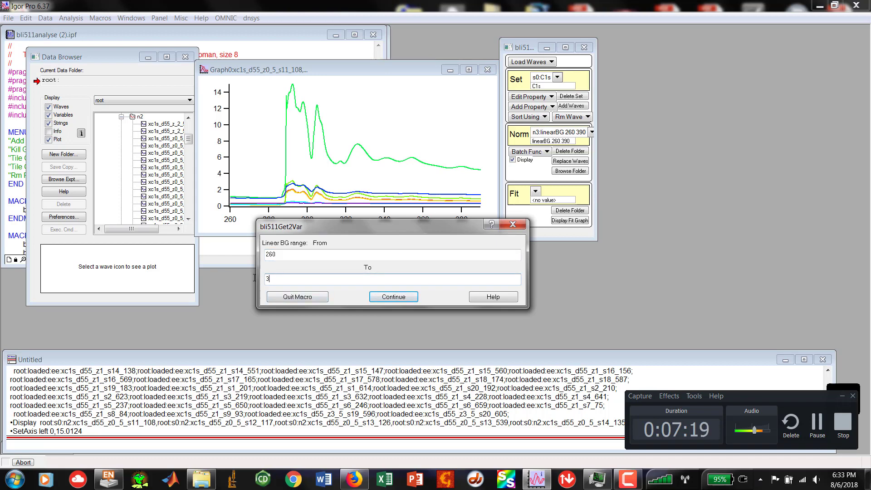
{"action": "type", "text": "90"}
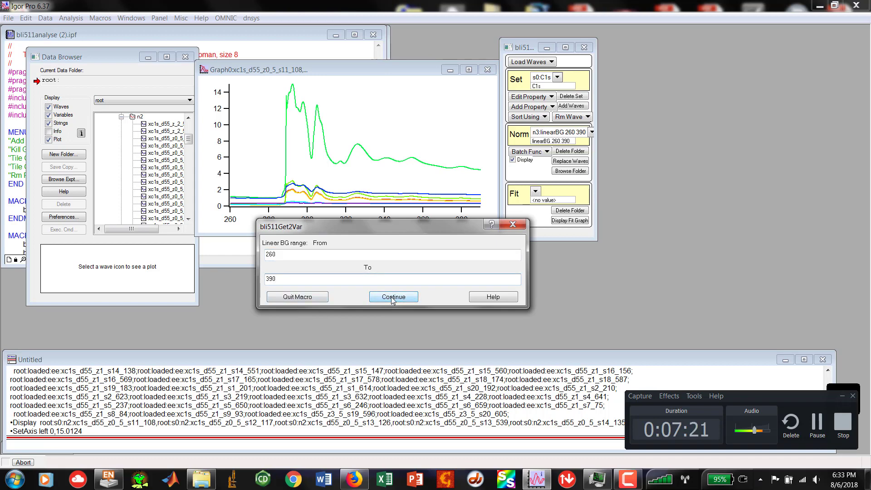
{"action": "left_click", "coordinate": [394, 297]}
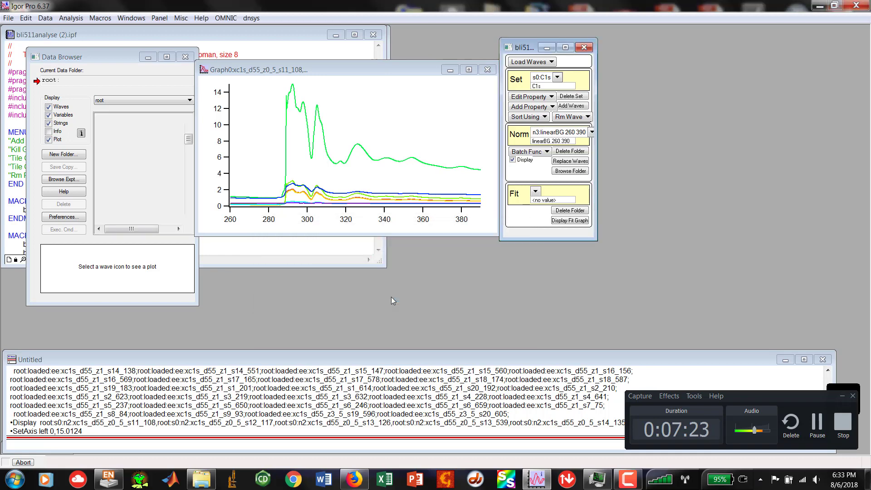
Expand s0 > n3 in the Data Browser and display its spectra in a new graph
{"action": "left_click", "coordinate": [122, 116]}
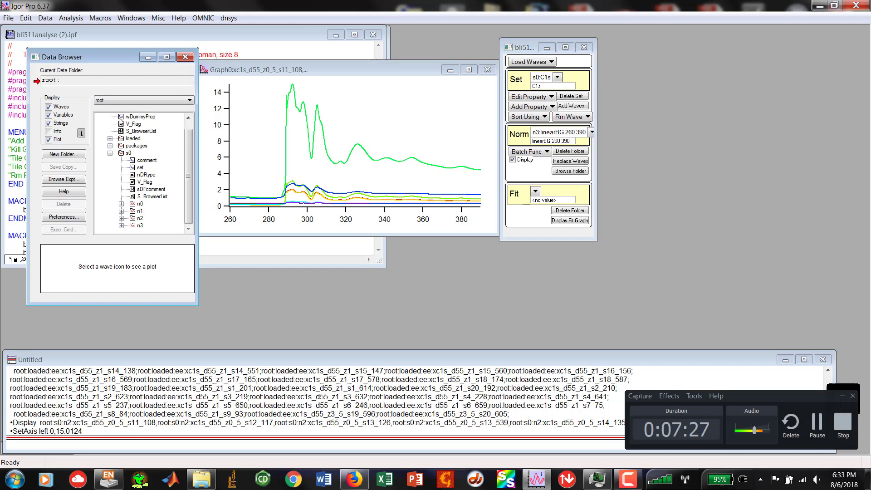
{"action": "mouse_move", "coordinate": [277, 168]}
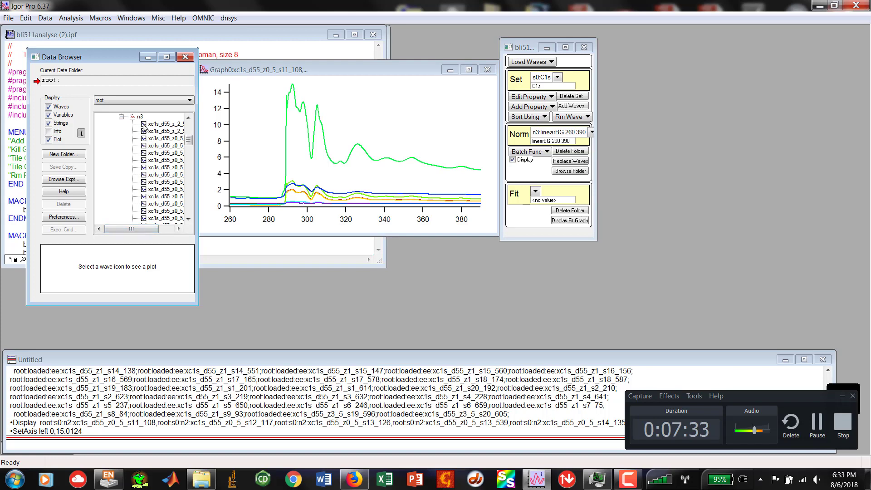
{"action": "left_click", "coordinate": [166, 152]}
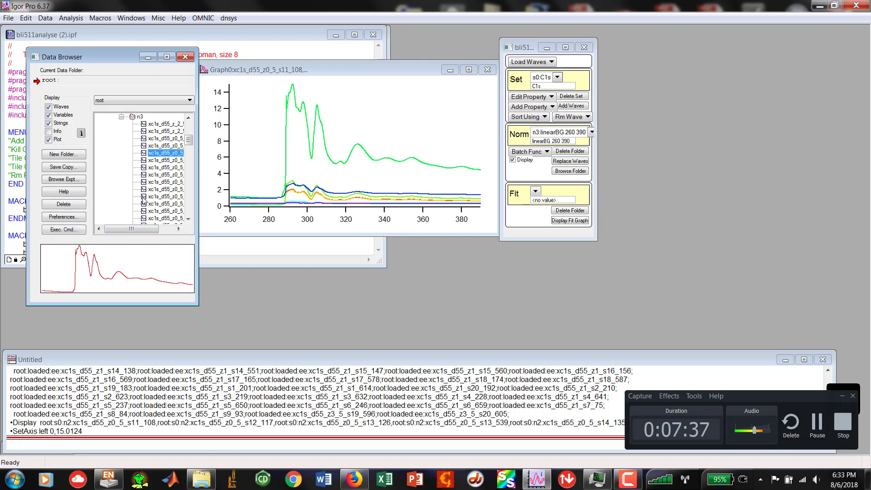
{"action": "right_click", "coordinate": [165, 167]}
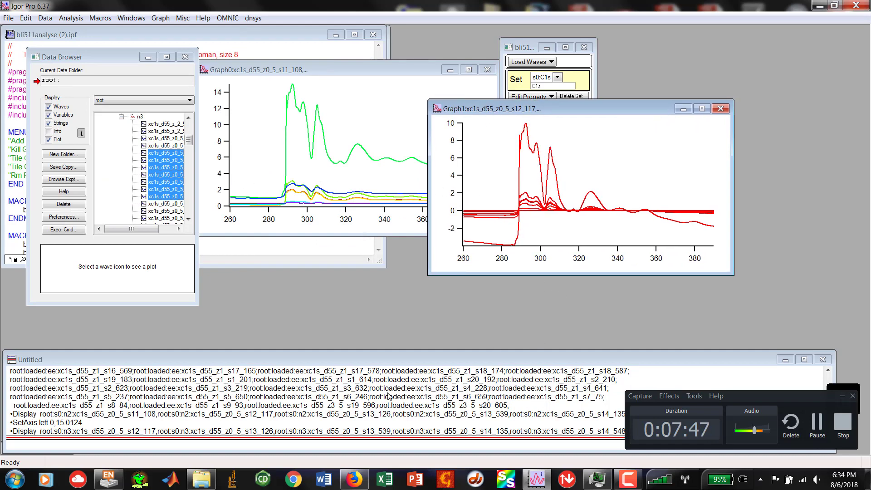
Give the n3 graph traces rainbow colours and drag the graph window to the right
{"action": "left_click", "coordinate": [161, 18]}
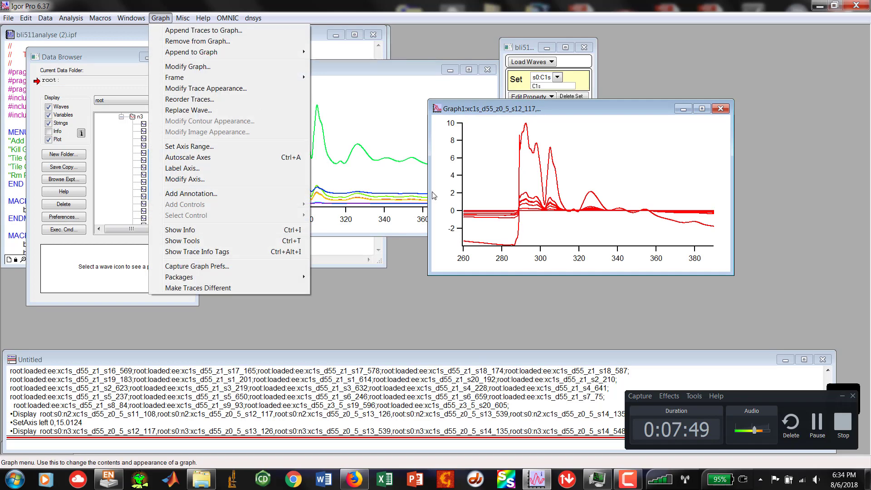
{"action": "mouse_move", "coordinate": [476, 246]}
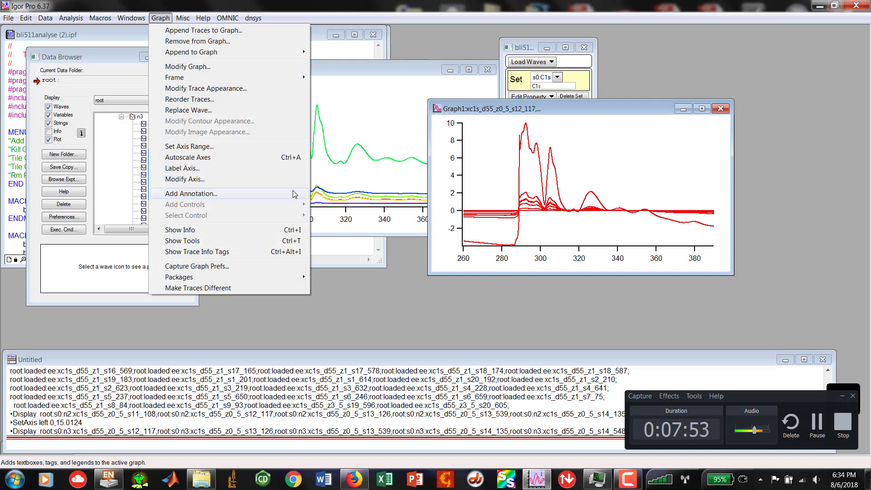
{"action": "left_click", "coordinate": [198, 288]}
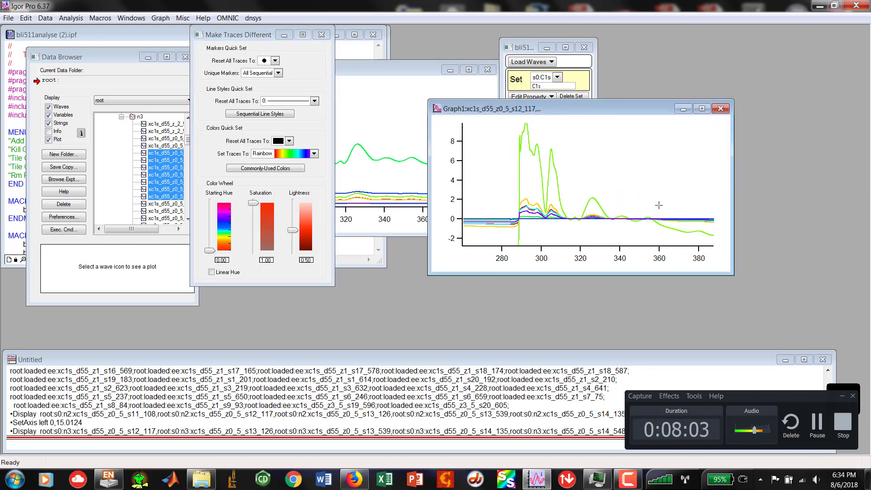
{"action": "mouse_move", "coordinate": [634, 231]}
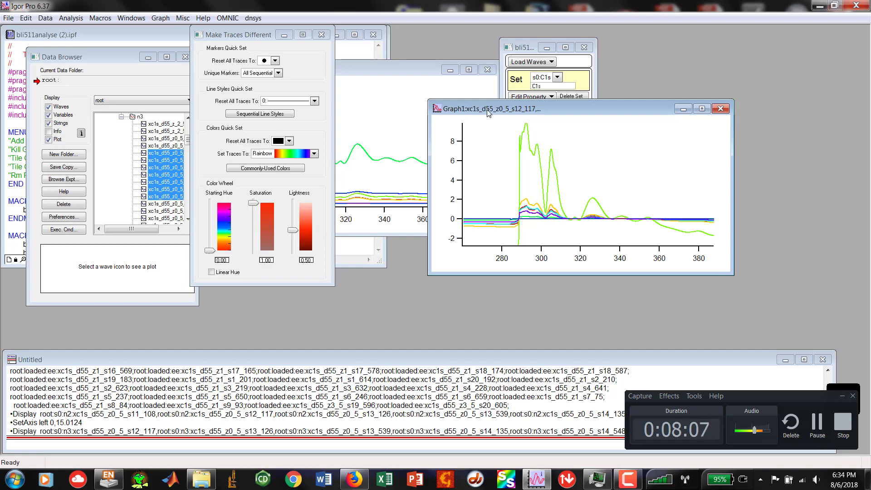
{"action": "left_click_drag", "start_coordinate": [487, 108], "coordinate": [399, 178]}
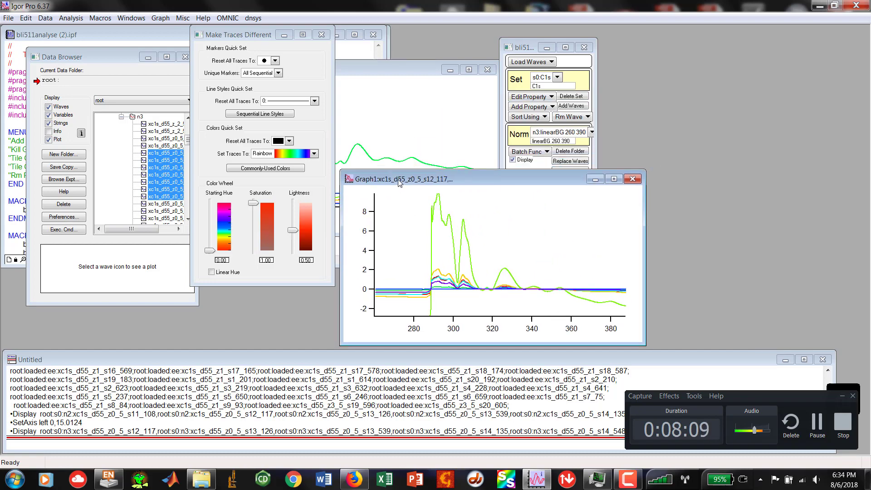
{"action": "mouse_move", "coordinate": [633, 270]}
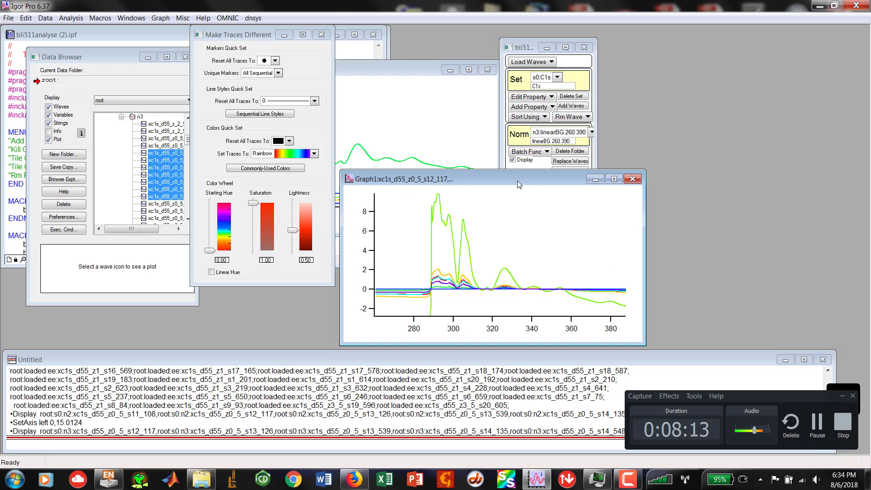
{"action": "mouse_move", "coordinate": [462, 300]}
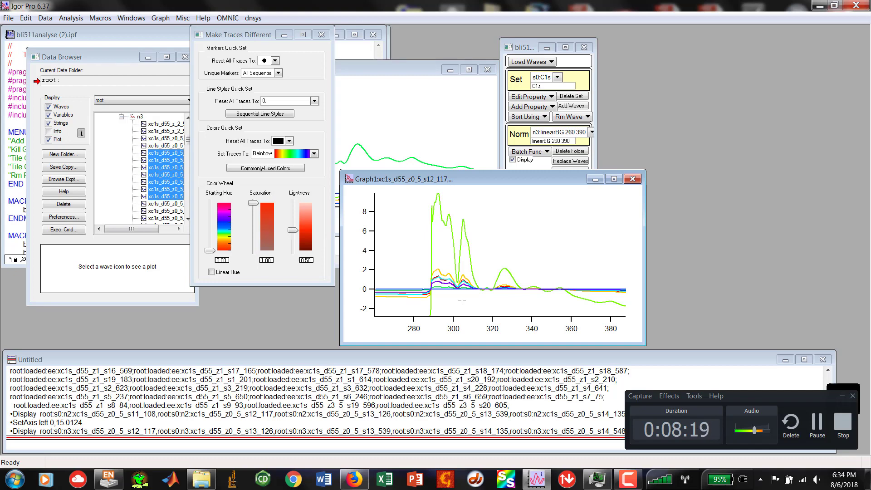
{"action": "mouse_move", "coordinate": [445, 189]}
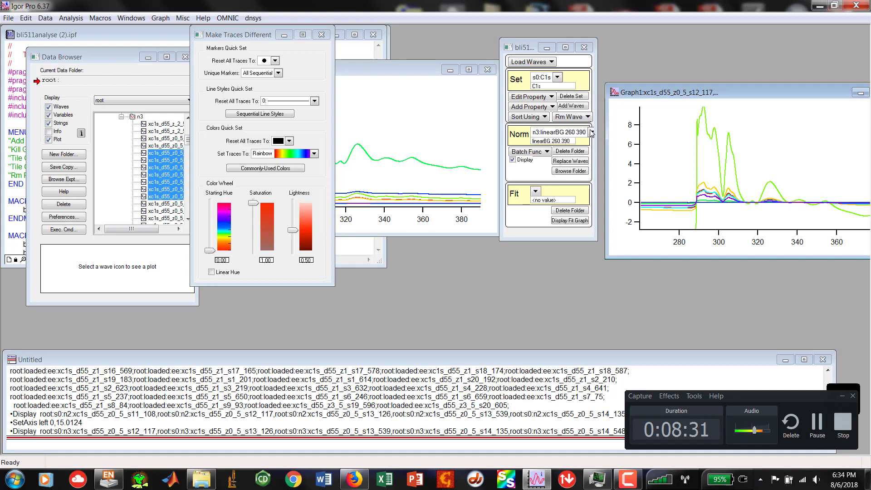
Create folder n4 with comment 'AtomicNORM', sourcing spectra from n3:linearBG 260 390
{"action": "left_click", "coordinate": [591, 133]}
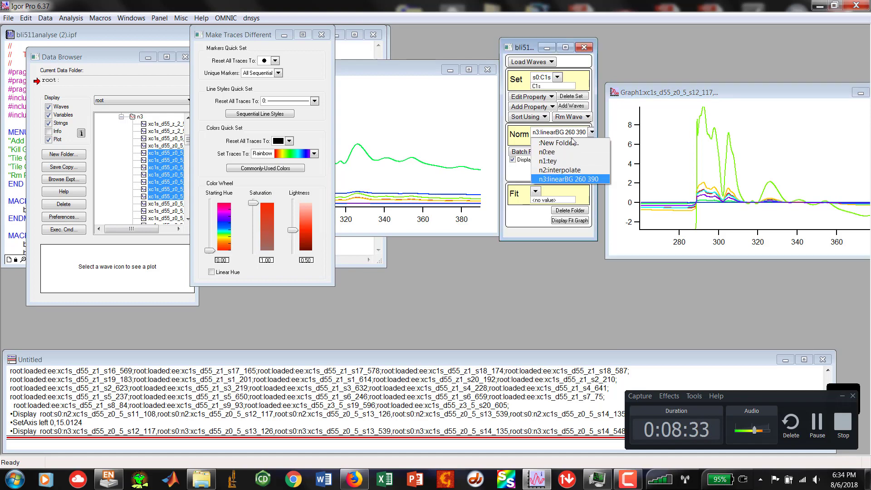
{"action": "left_click", "coordinate": [557, 142]}
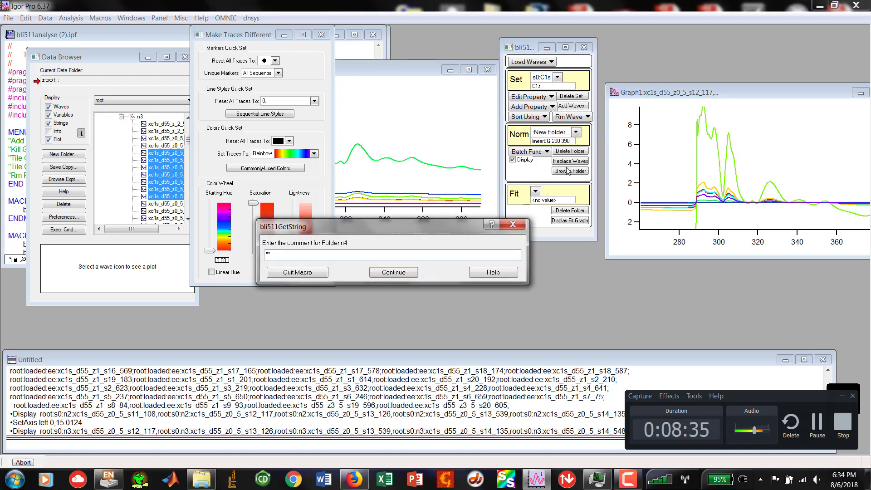
{"action": "type", "text": "A"}
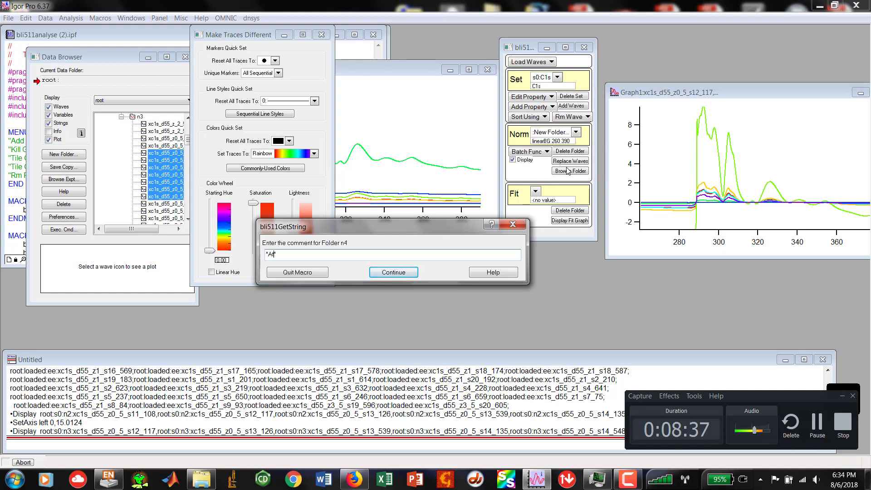
{"action": "type", "text": "tomic"}
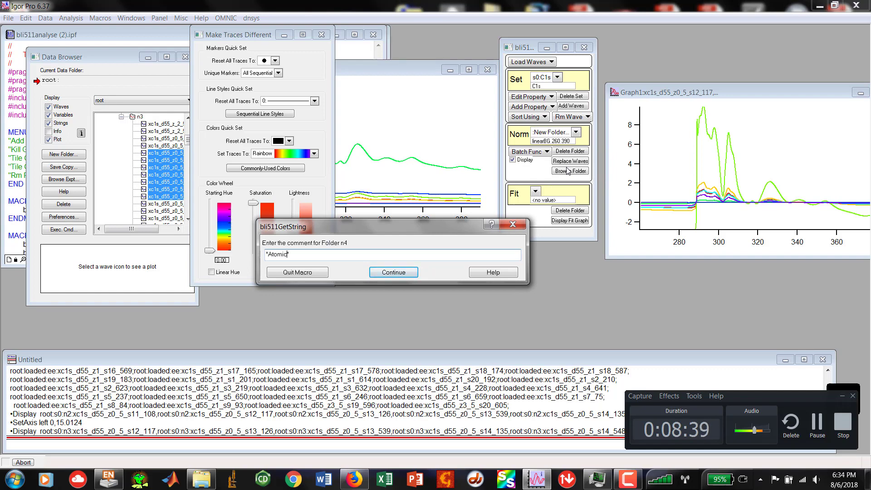
{"action": "type", "text": "NORM"}
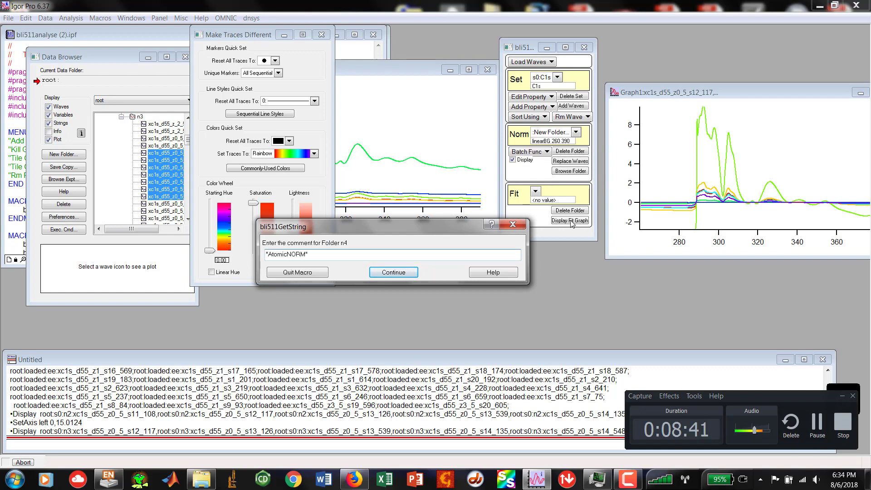
{"action": "left_click", "coordinate": [393, 272]}
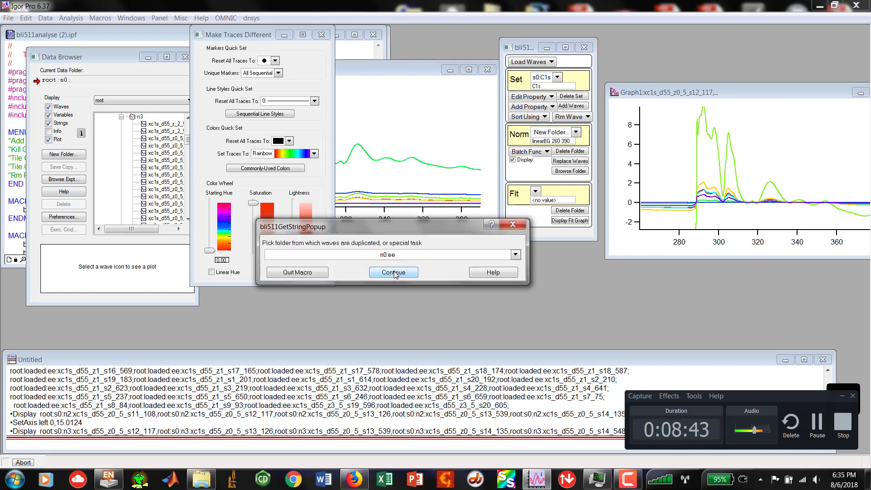
{"action": "left_click", "coordinate": [515, 255]}
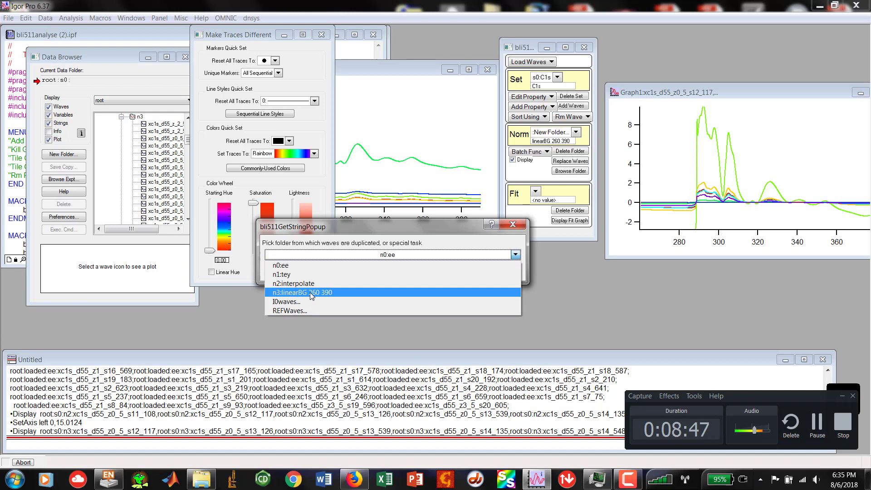
{"action": "left_click", "coordinate": [306, 292]}
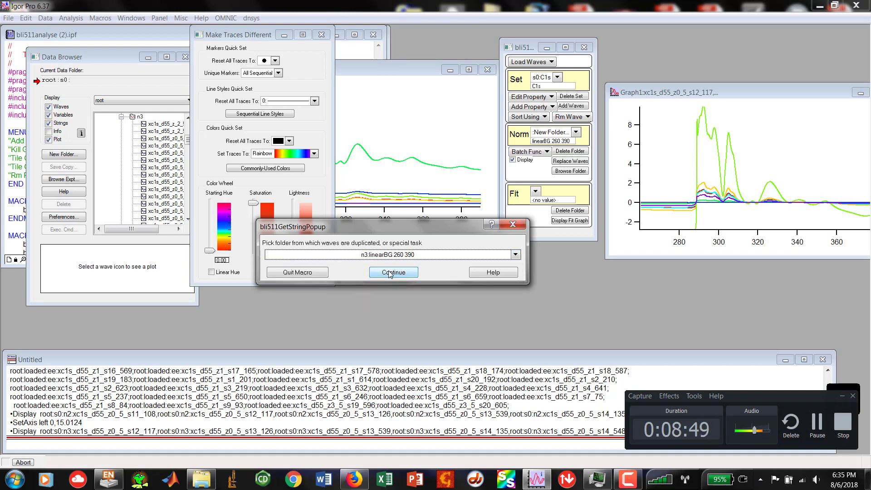
{"action": "left_click", "coordinate": [394, 272]}
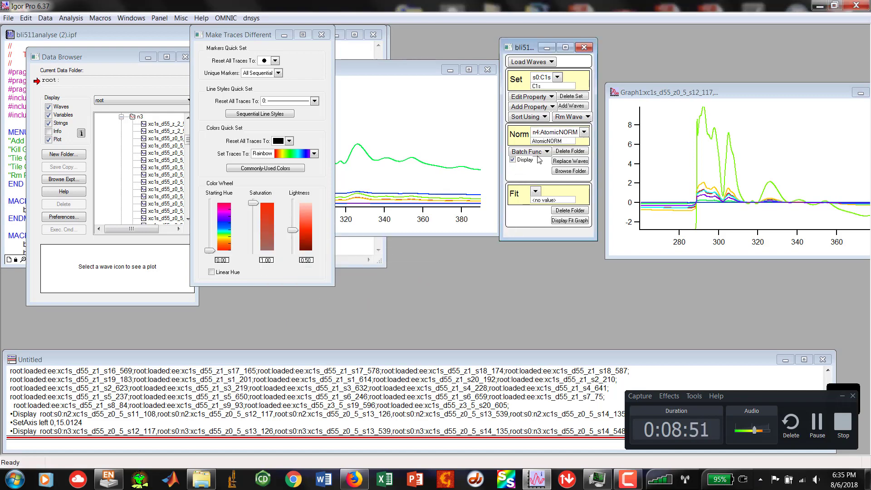
{"action": "left_click", "coordinate": [544, 151]}
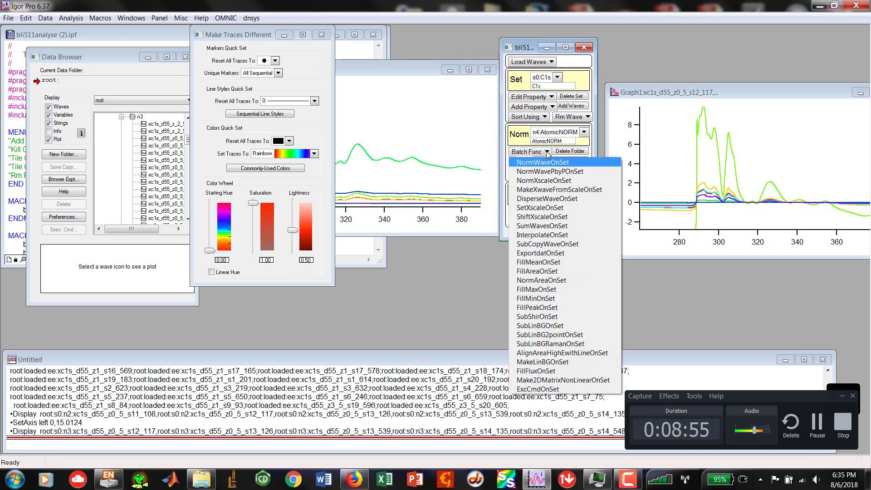
{"action": "mouse_move", "coordinate": [544, 159]}
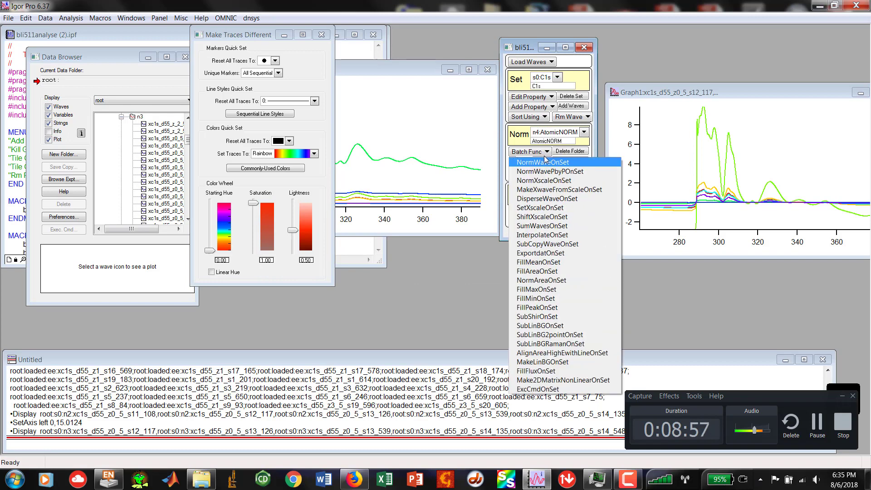
{"action": "mouse_move", "coordinate": [536, 285]}
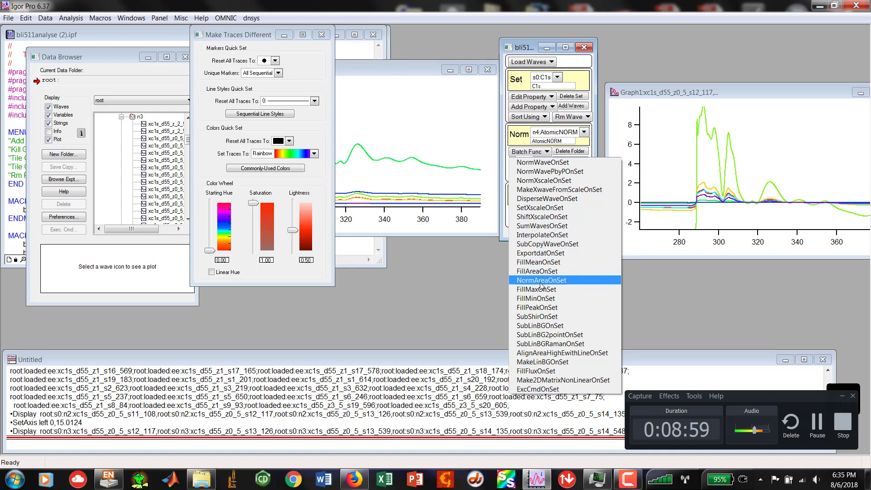
{"action": "mouse_move", "coordinate": [542, 283]}
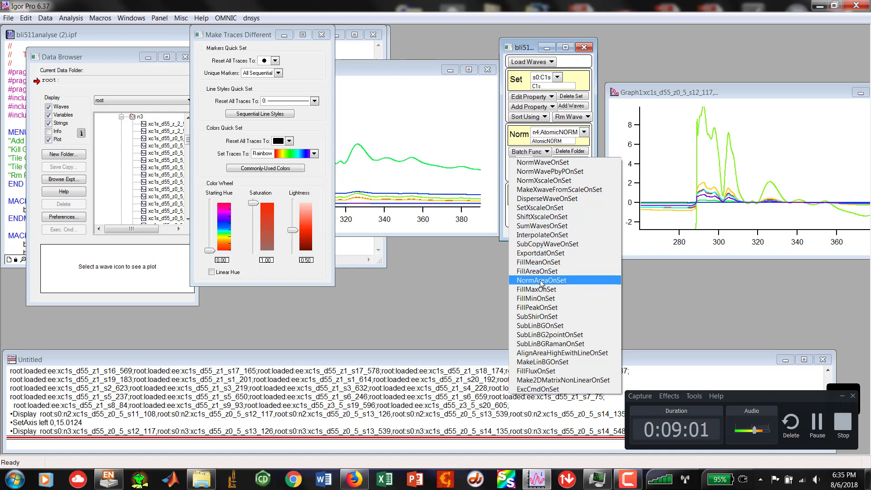
Area-normalise the n4 spectra to 1000 over 260–390 using NormAreaOnSet
{"action": "left_click", "coordinate": [541, 280]}
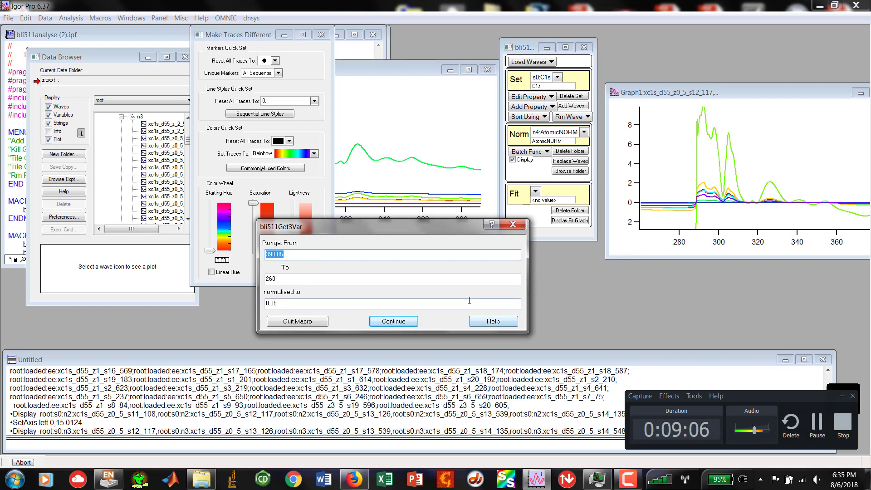
{"action": "mouse_move", "coordinate": [397, 293]}
{"action": "type", "text": "260"}
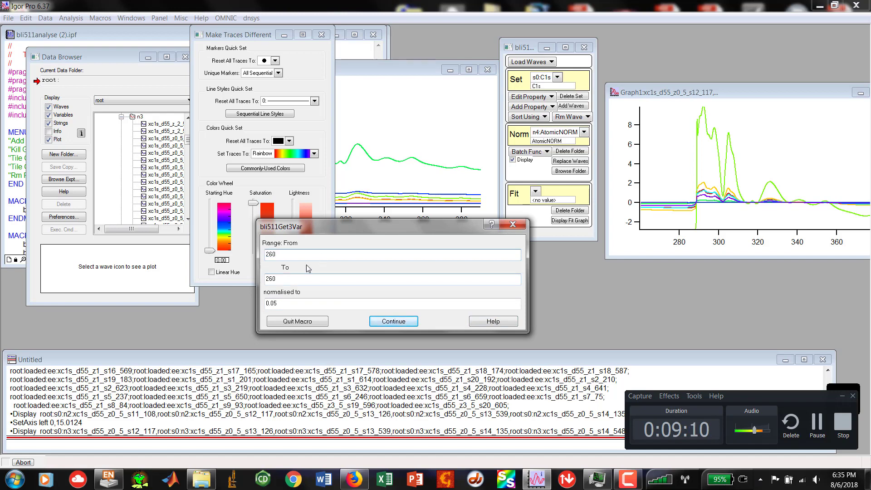
{"action": "type", "text": "390"}
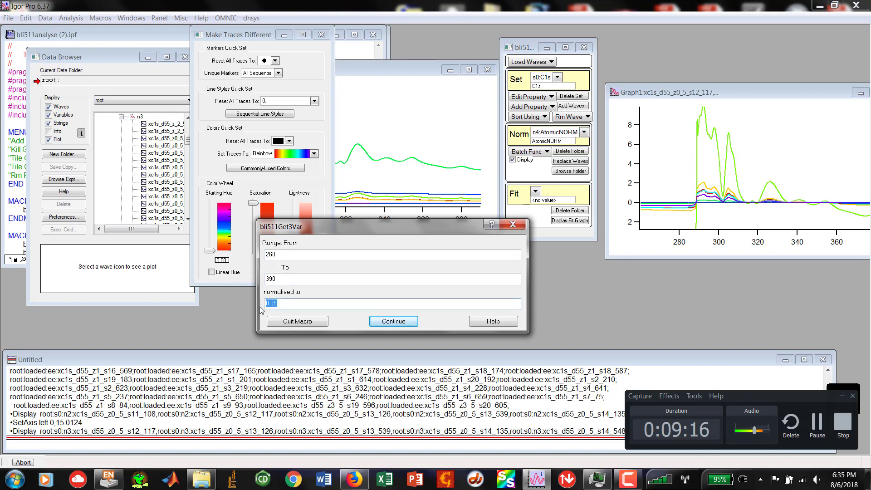
{"action": "type", "text": "1000"}
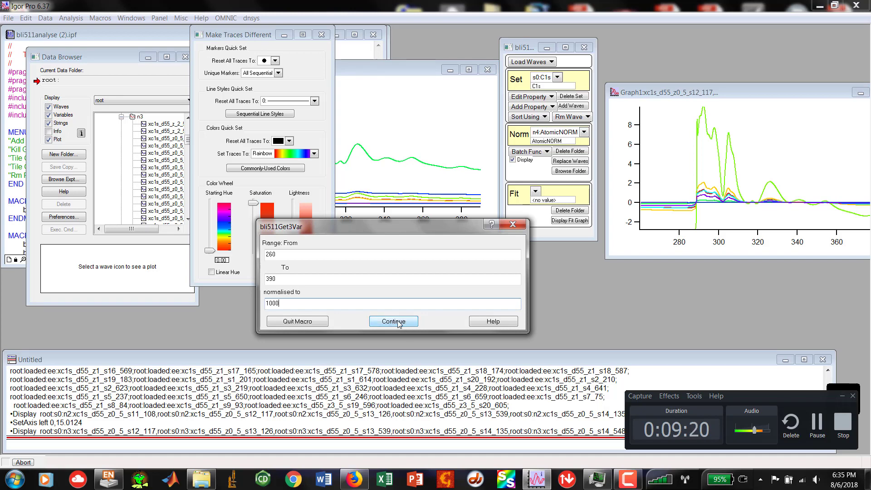
{"action": "left_click", "coordinate": [393, 321]}
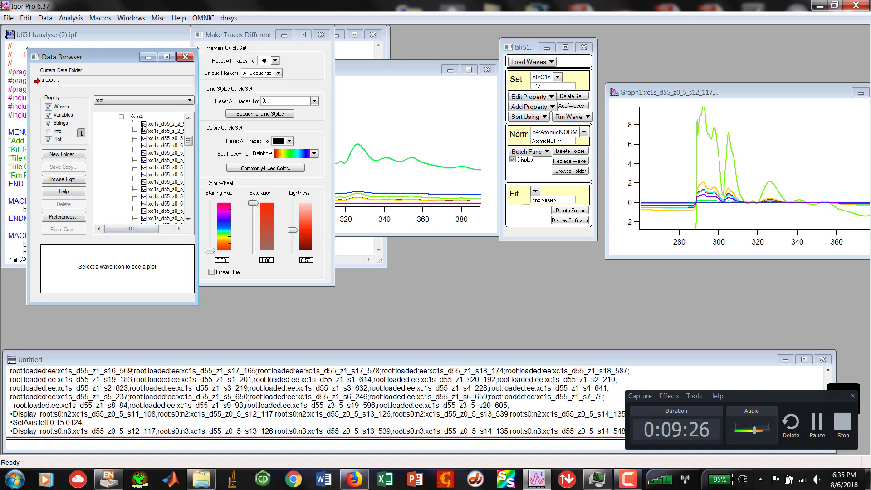
Select the area-normalised n4 waves and display them together in a new graph
{"action": "left_click", "coordinate": [164, 123]}
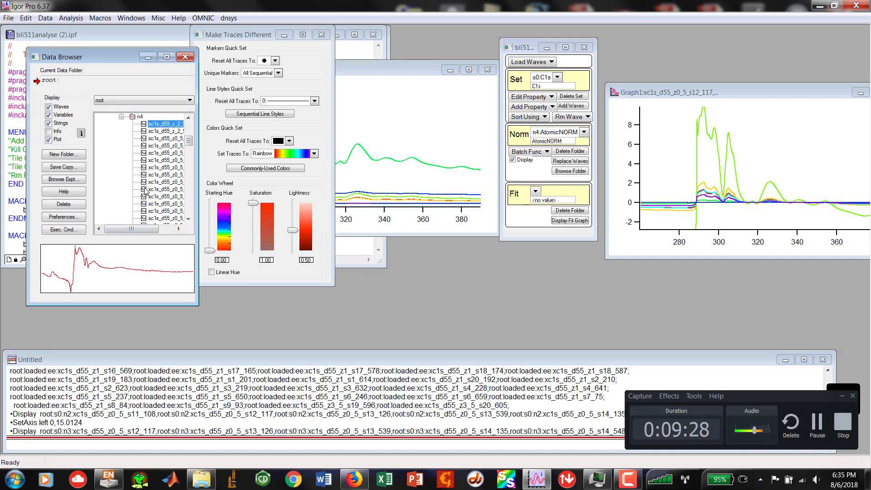
{"action": "left_click", "coordinate": [163, 153]}
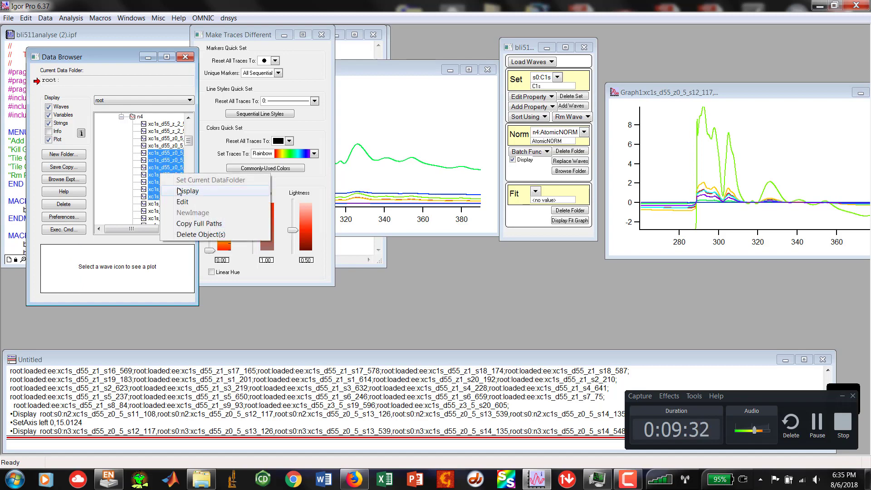
{"action": "left_click", "coordinate": [189, 191]}
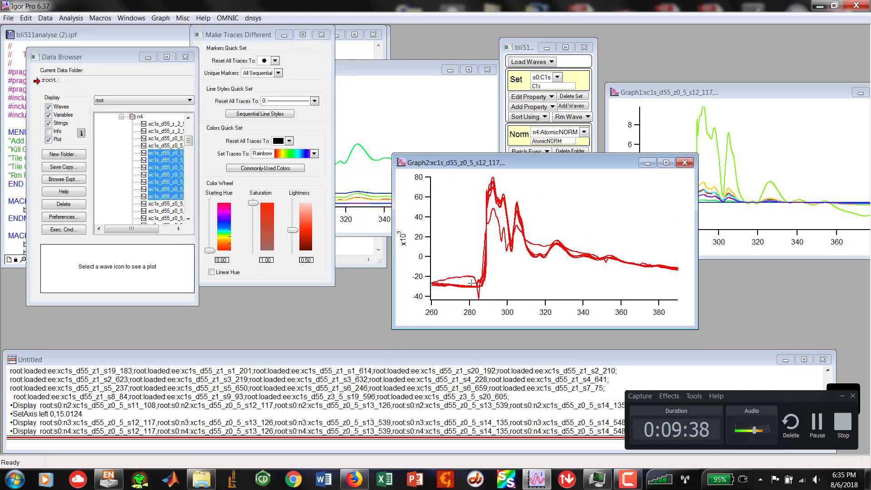
{"action": "mouse_move", "coordinate": [426, 253]}
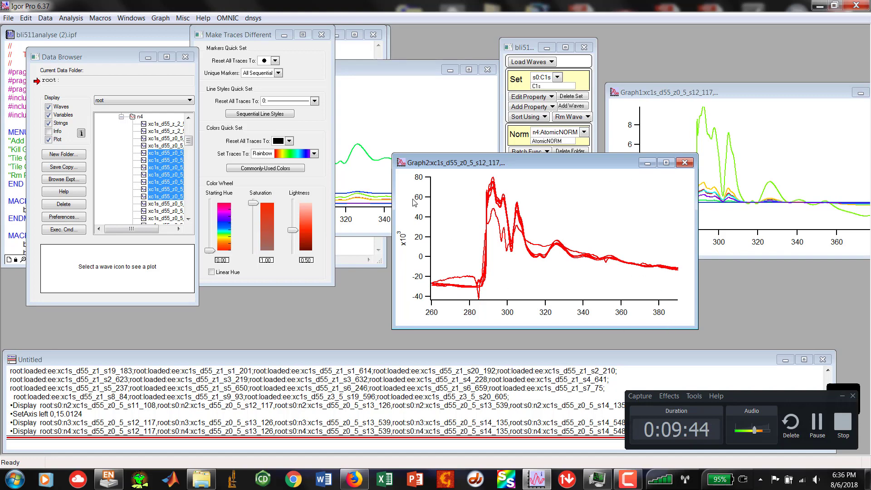
{"action": "mouse_move", "coordinate": [423, 206]}
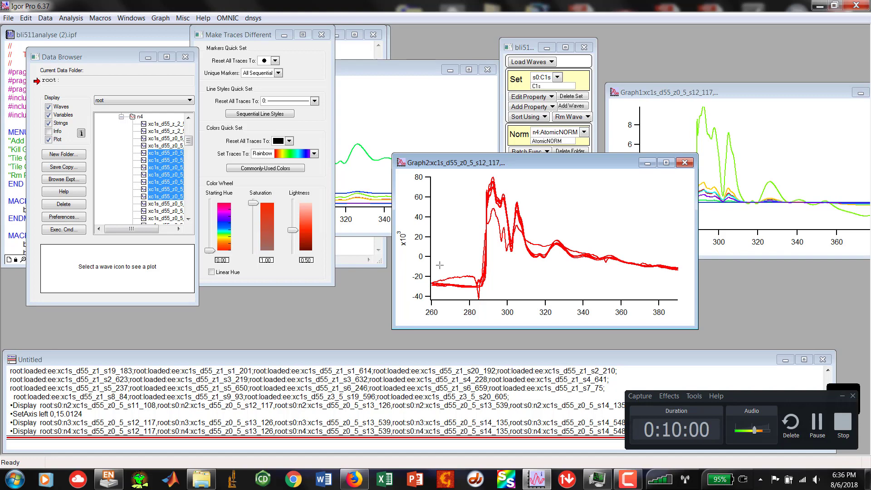
{"action": "mouse_move", "coordinate": [675, 273]}
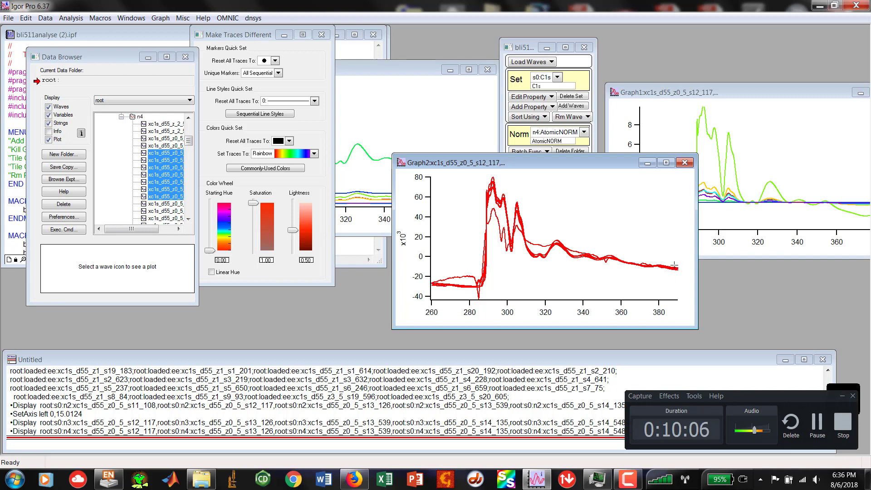
{"action": "mouse_move", "coordinate": [717, 345]}
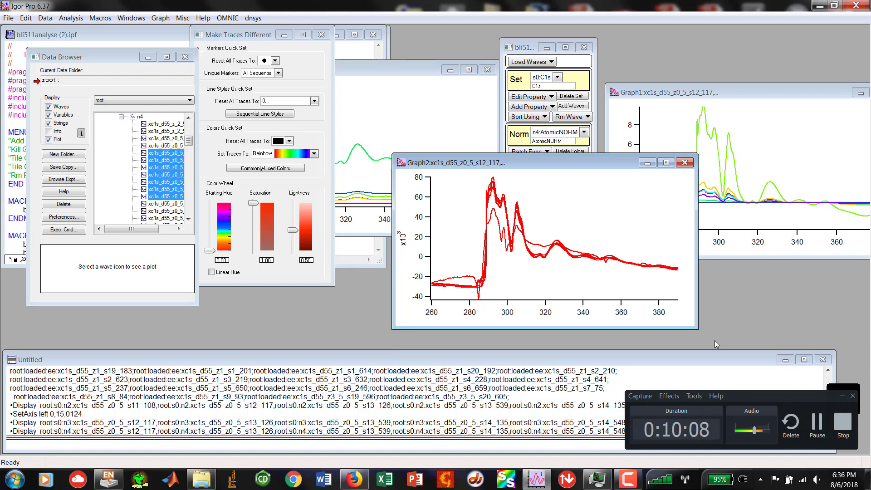
{"action": "mouse_move", "coordinate": [809, 397]}
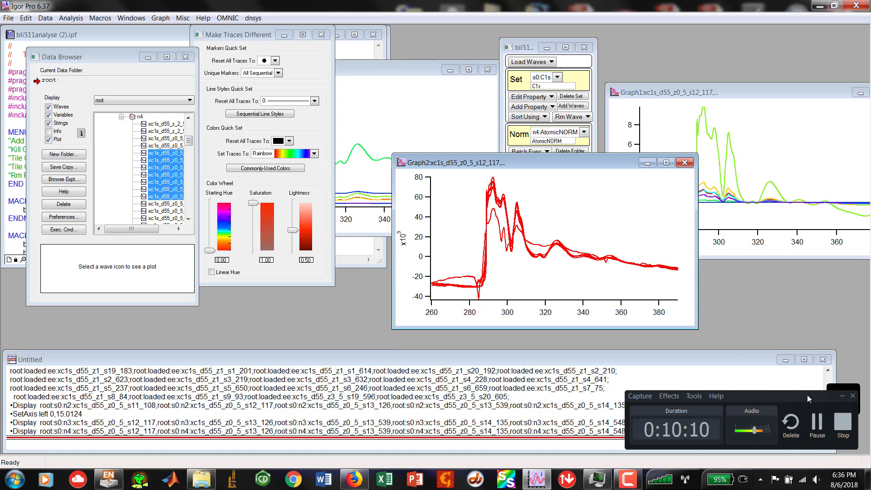